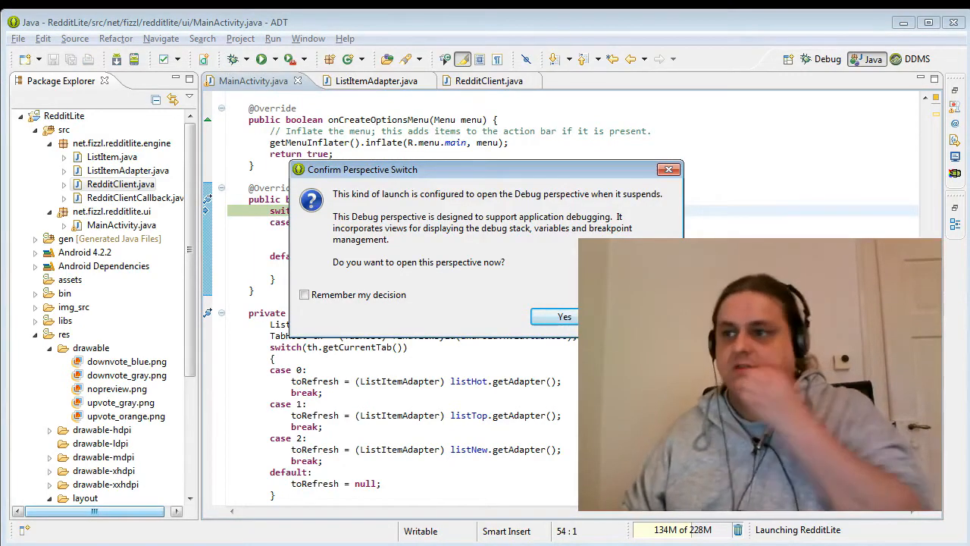
pyautogui.moveTo(564, 316)
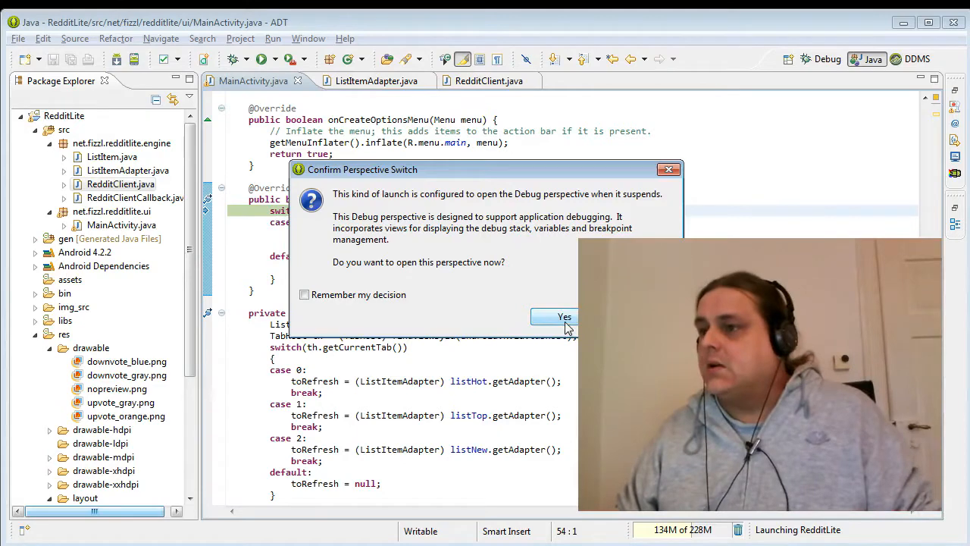
# Confirm the switch to the Debug perspective with the app paused at the breakpoint.
pyautogui.click(563, 317)
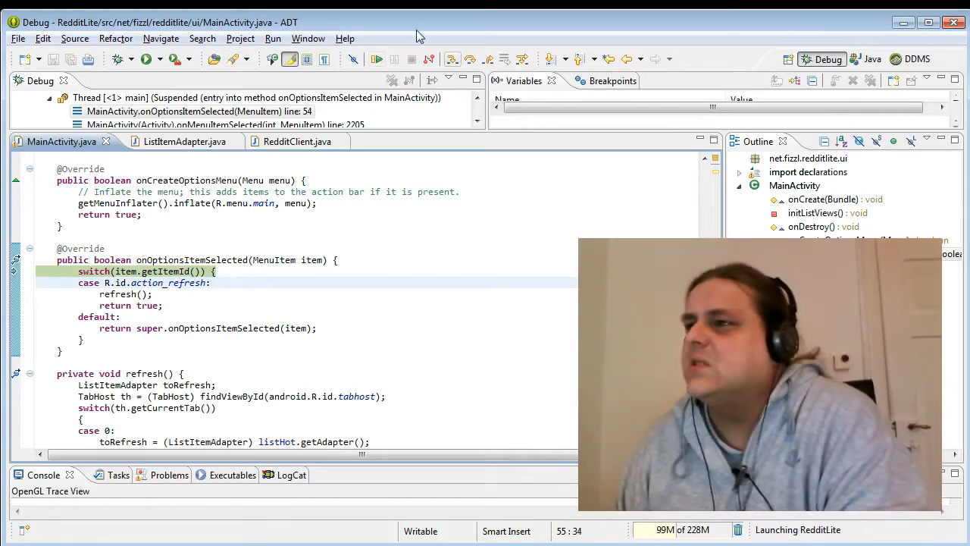
# Browse the Refactor and Edit menus, then bring up the Run menu's stepping commands.
pyautogui.click(129, 40)
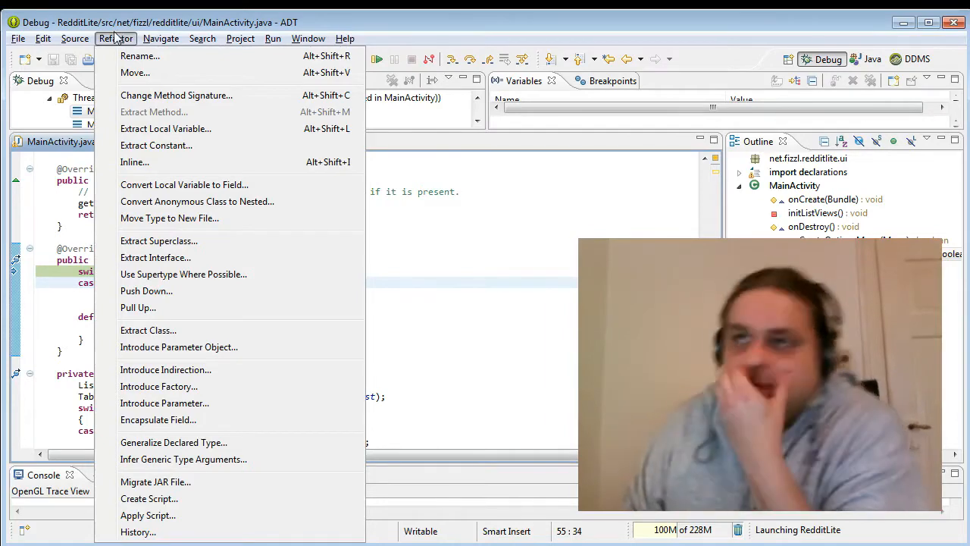
pyautogui.click(38, 38)
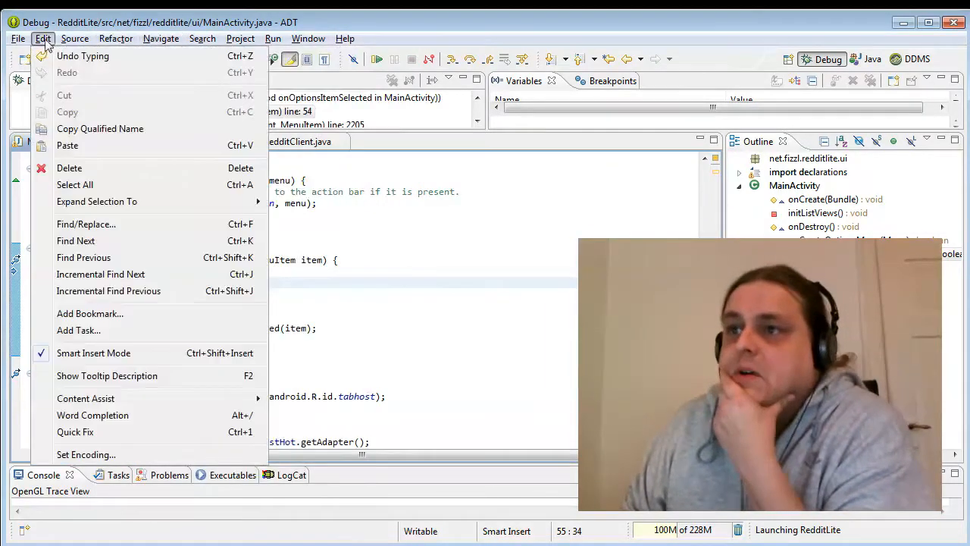
pyautogui.click(273, 40)
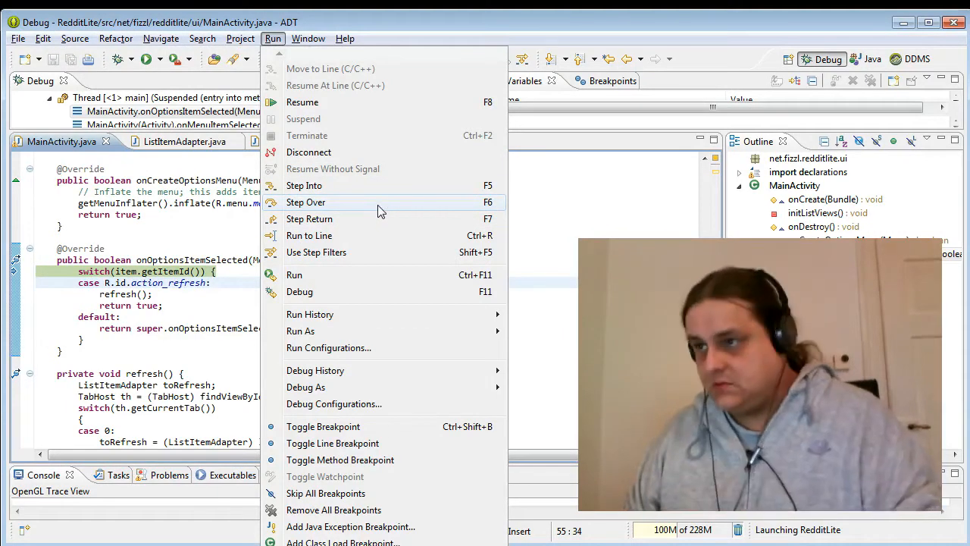
pyautogui.moveTo(378, 218)
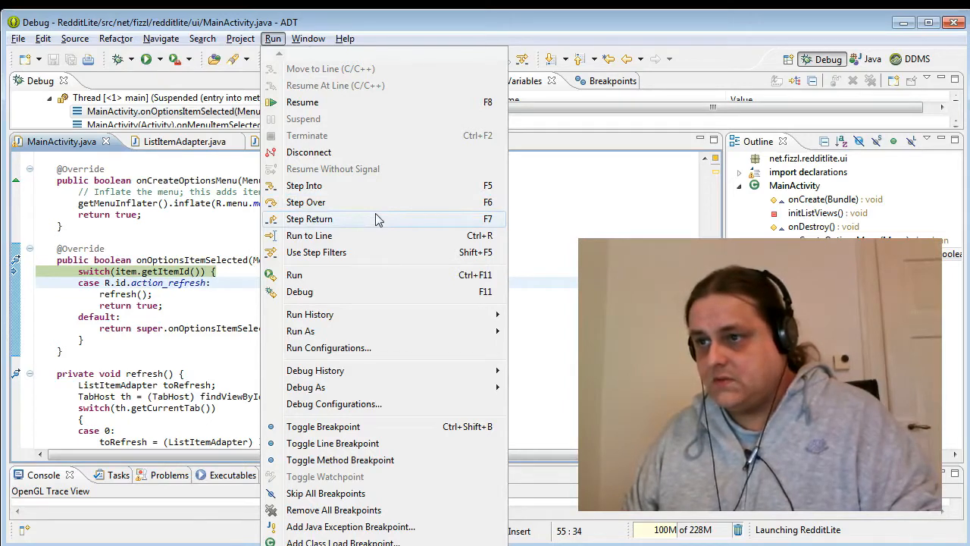
pyautogui.moveTo(373, 252)
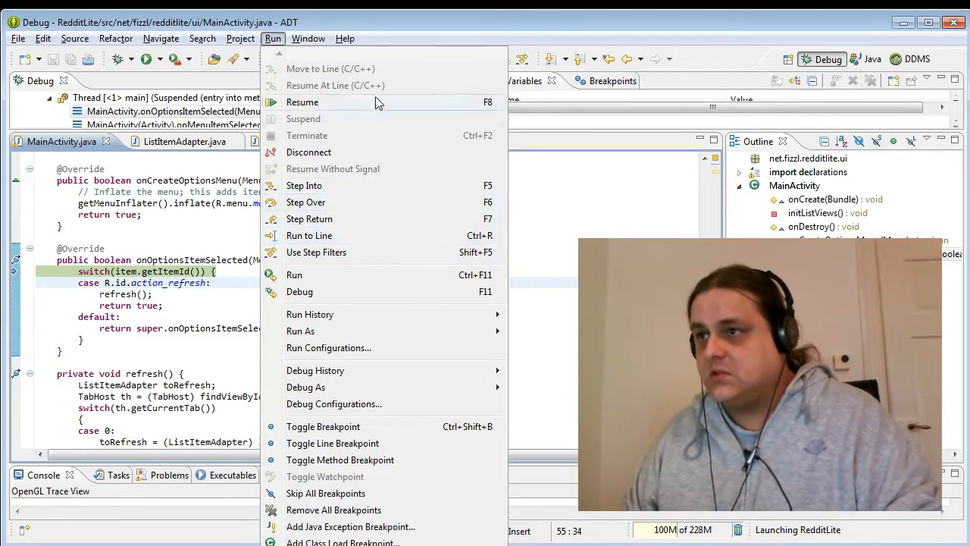
pyautogui.moveTo(567, 296)
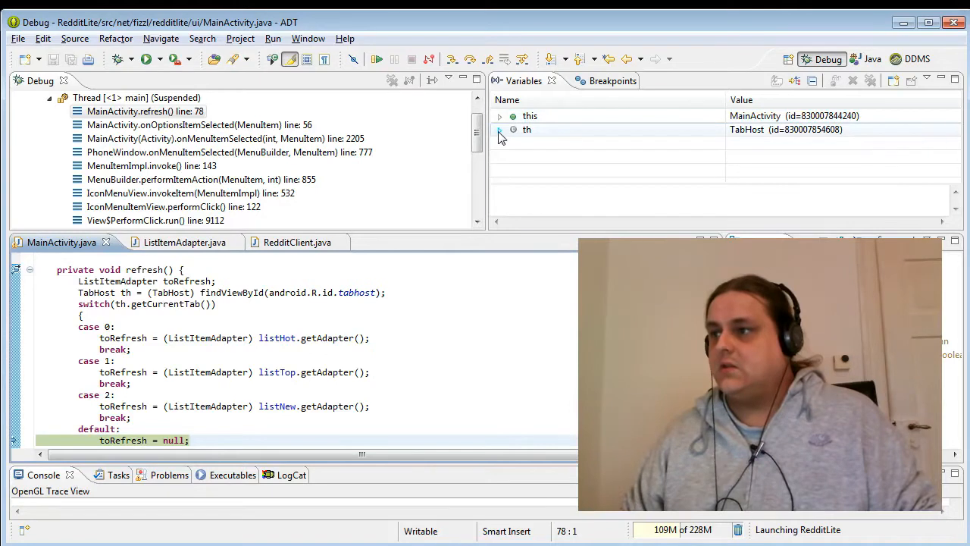
# Expand the TabHost variable th in the Variables view and scroll through its fields.
pyautogui.click(500, 129)
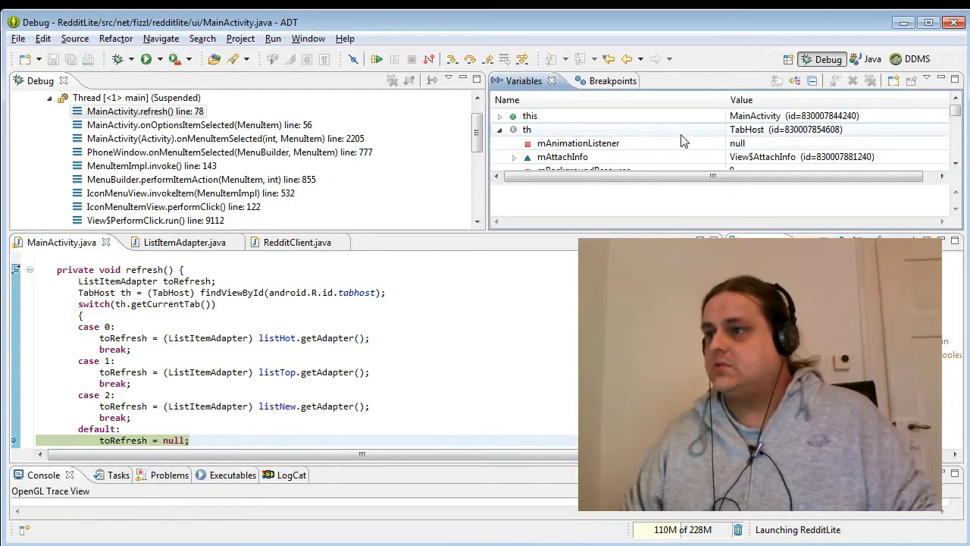
pyautogui.scroll(-3)
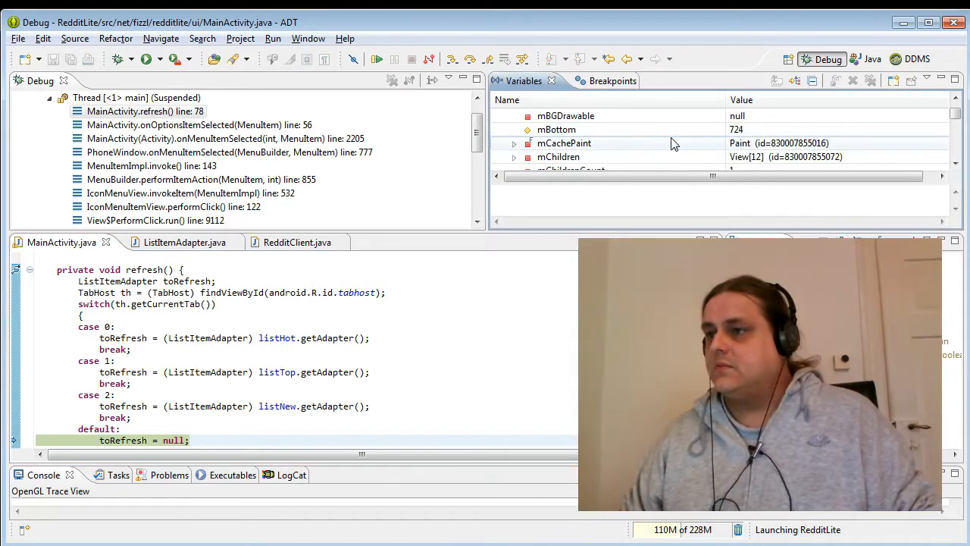
pyautogui.scroll(-3)
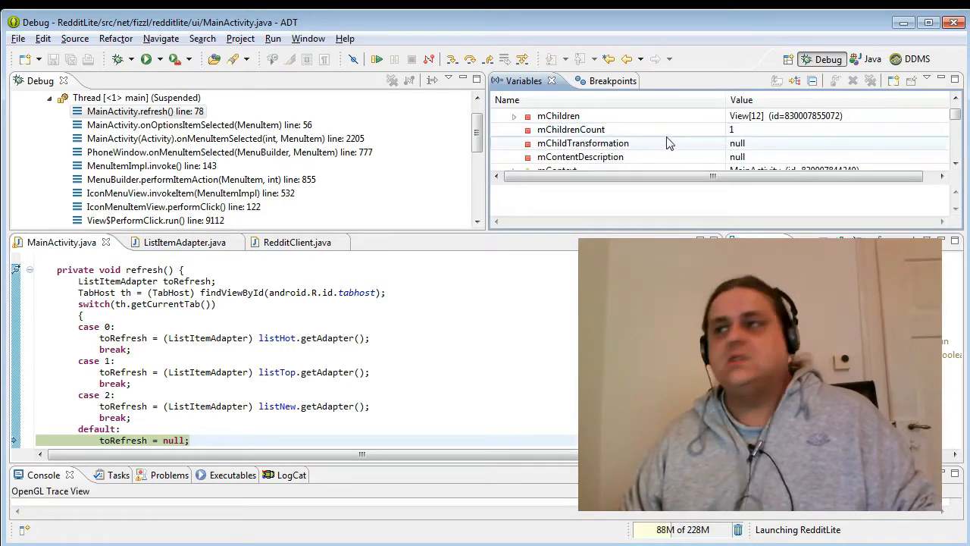
pyautogui.moveTo(664, 139)
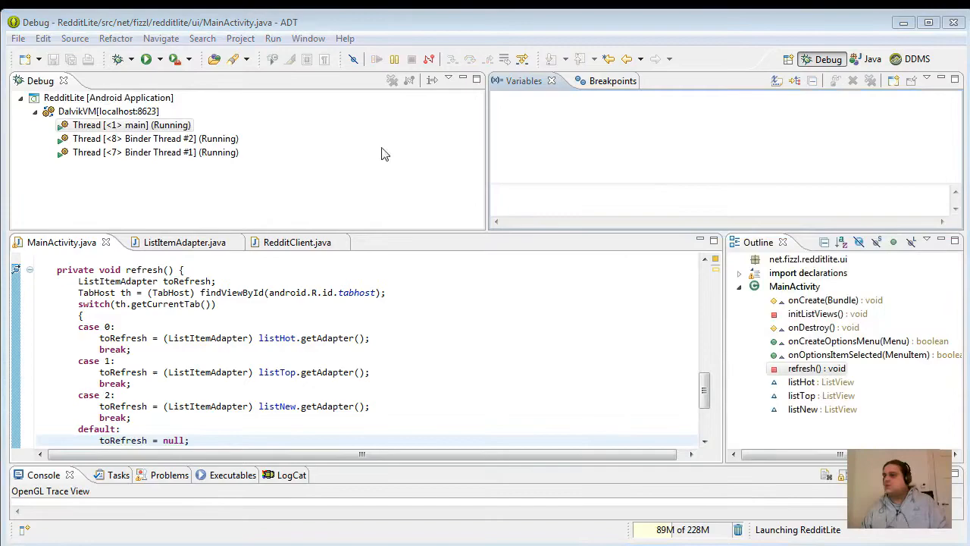
# Switch to Chrome, close the HttpResponse documentation tab and scroll the TabHost reference page.
pyautogui.click(876, 57)
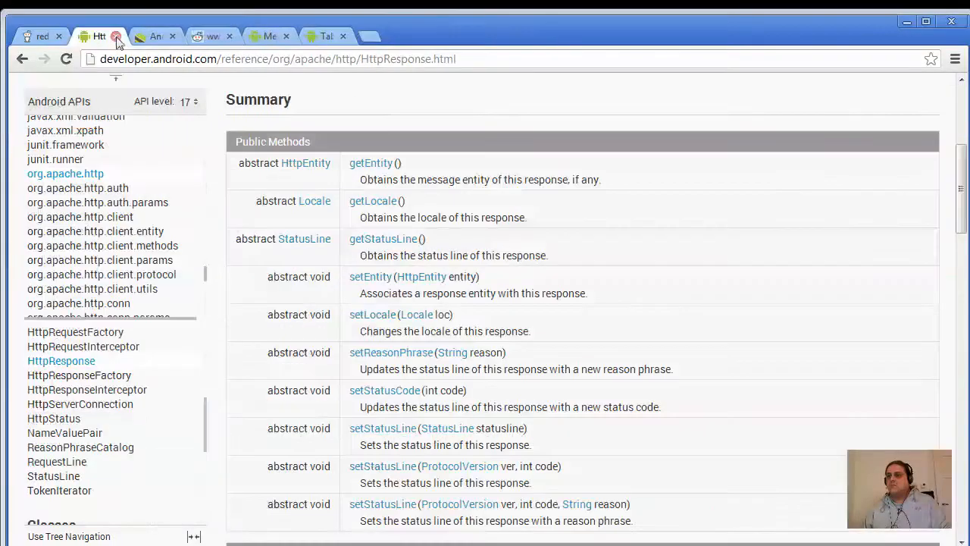
pyautogui.click(115, 36)
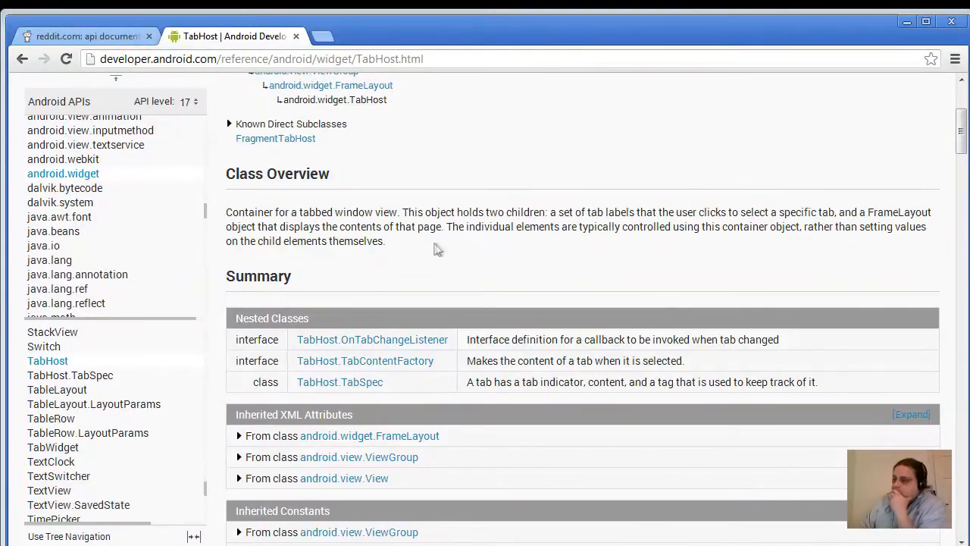
pyautogui.scroll(3)
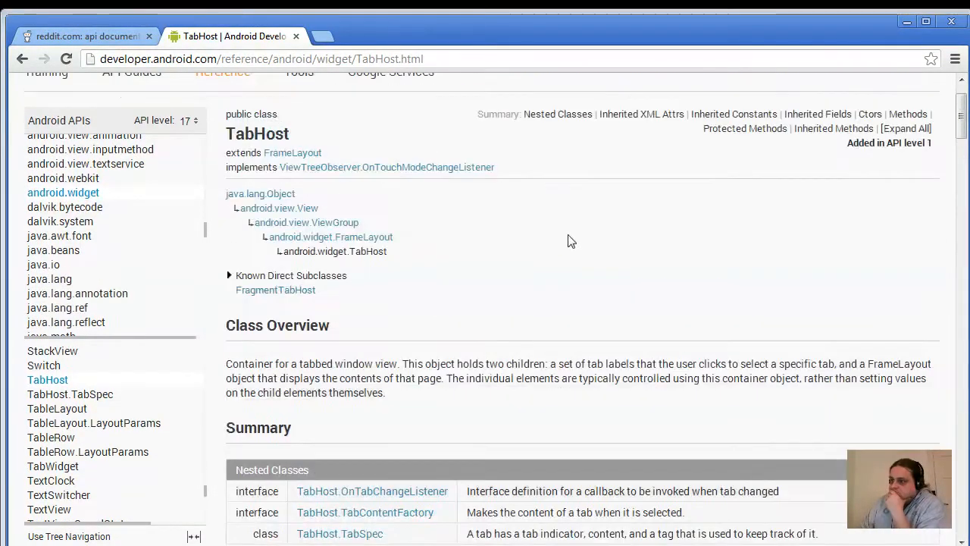
pyautogui.scroll(-3)
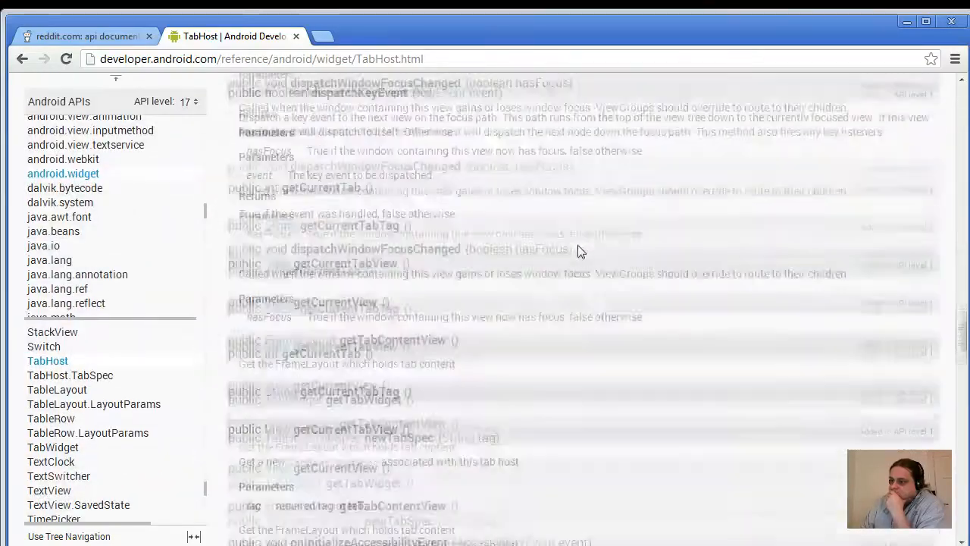
pyautogui.scroll(-3)
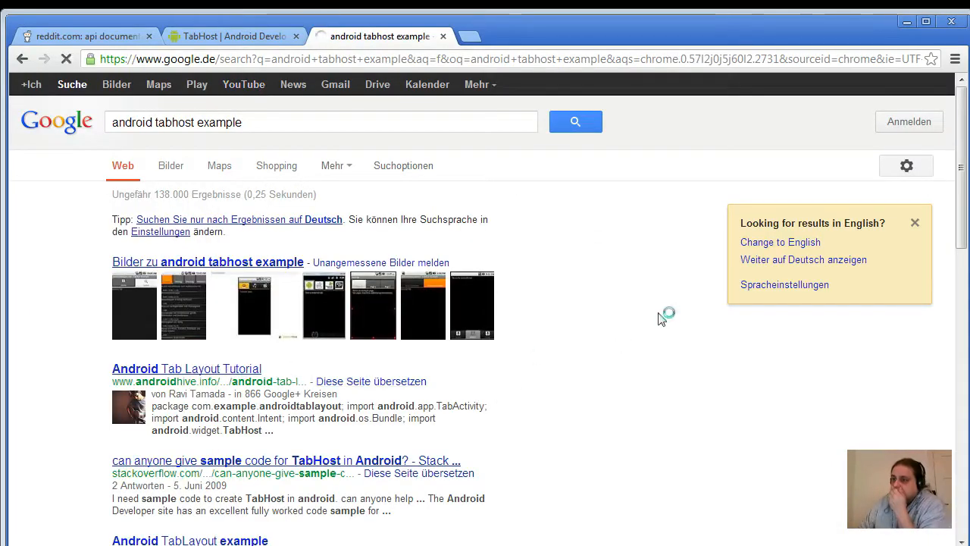
# Open the Android Hive Tab Layout Tutorial result and read through its layout and activity code listings.
pyautogui.click(185, 368)
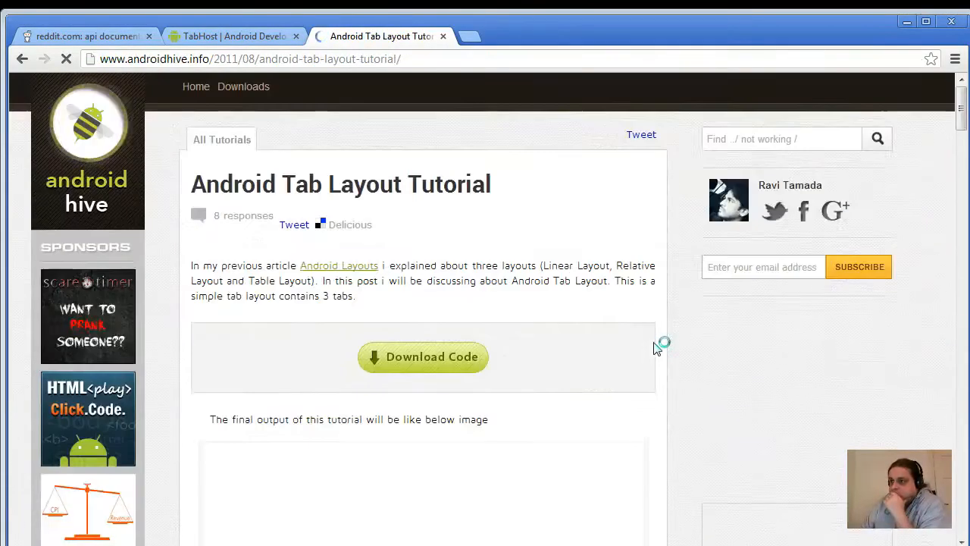
pyautogui.scroll(-3)
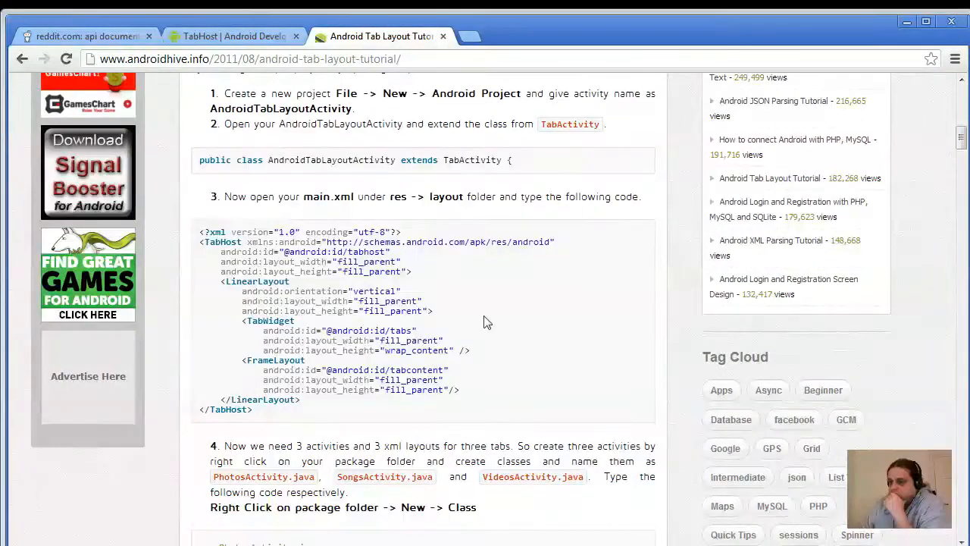
pyautogui.scroll(-3)
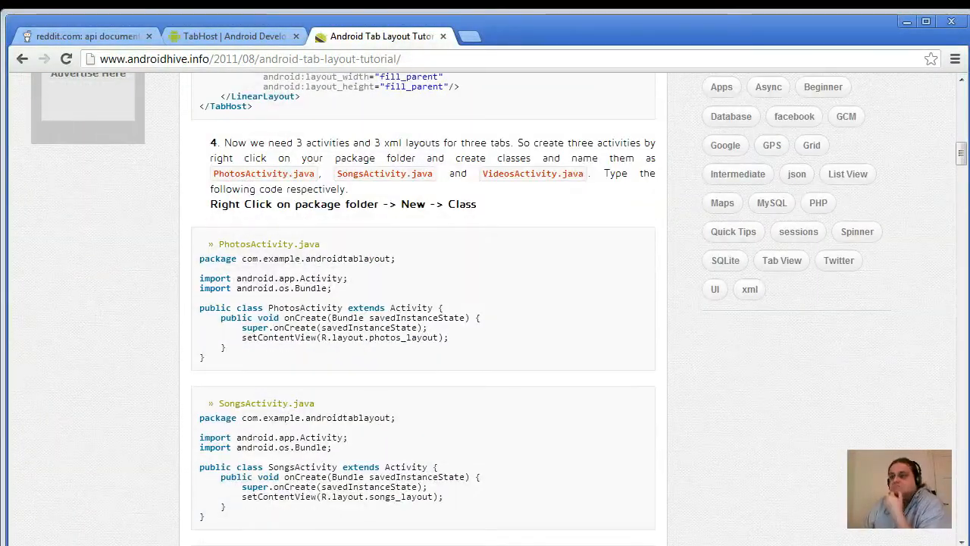
pyautogui.moveTo(479, 340)
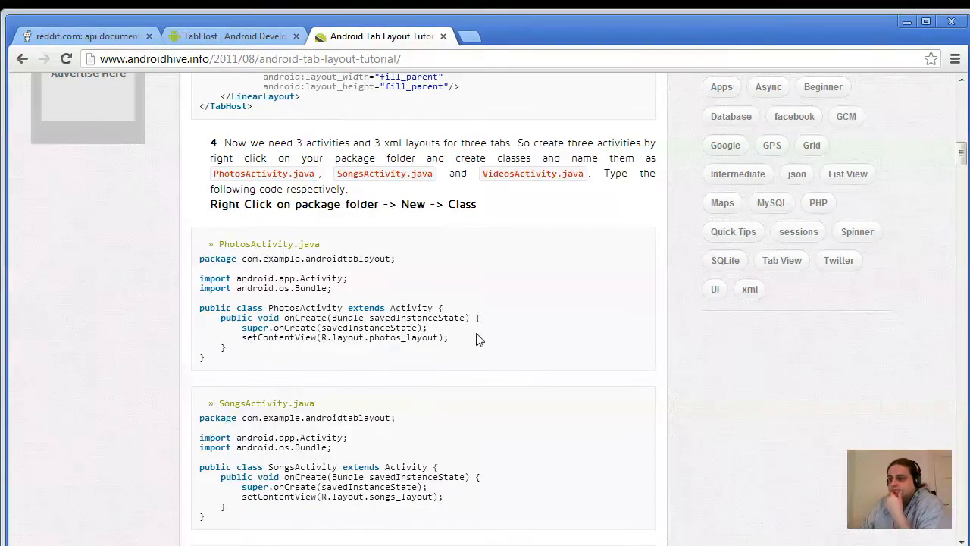
pyautogui.scroll(3)
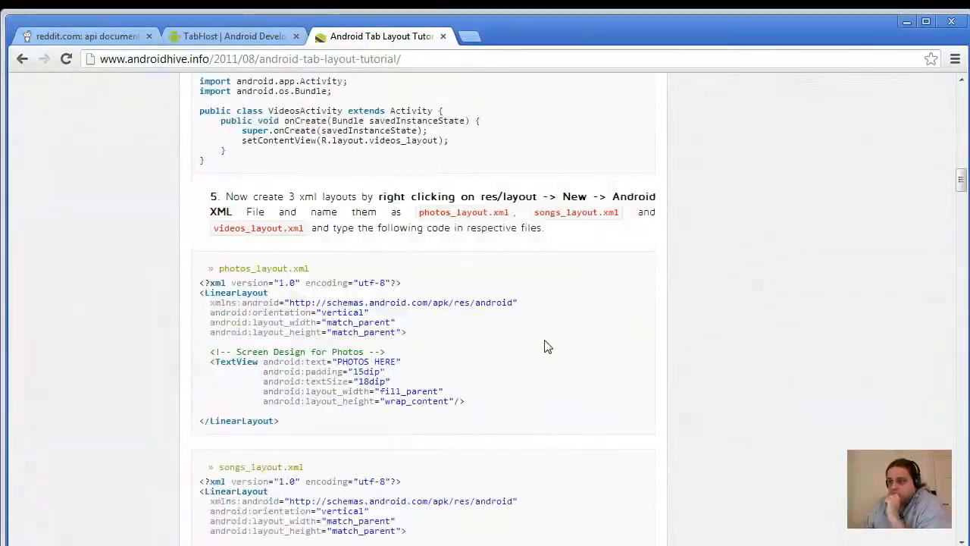
pyautogui.scroll(-3)
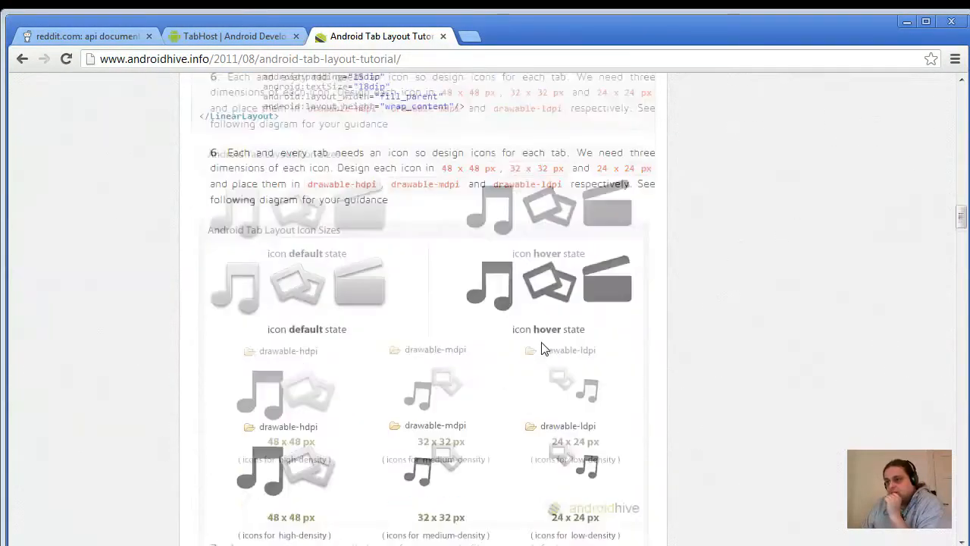
pyautogui.scroll(-3)
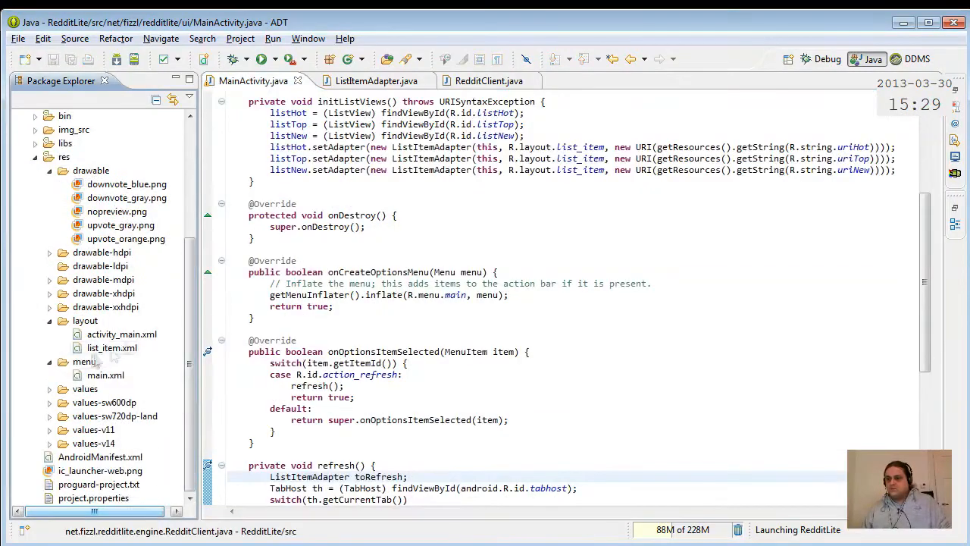
# Double-click in the Eclipse editor before moving to the Stack Overflow TabHost question.
pyautogui.doubleClick(121, 333)
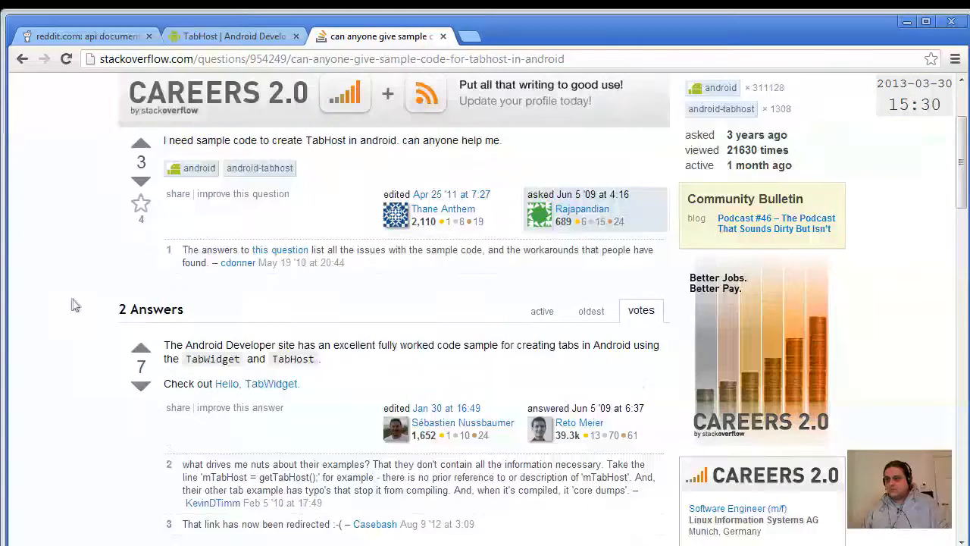
# Return to the TabHost reference page and read down through it.
pyautogui.click(227, 36)
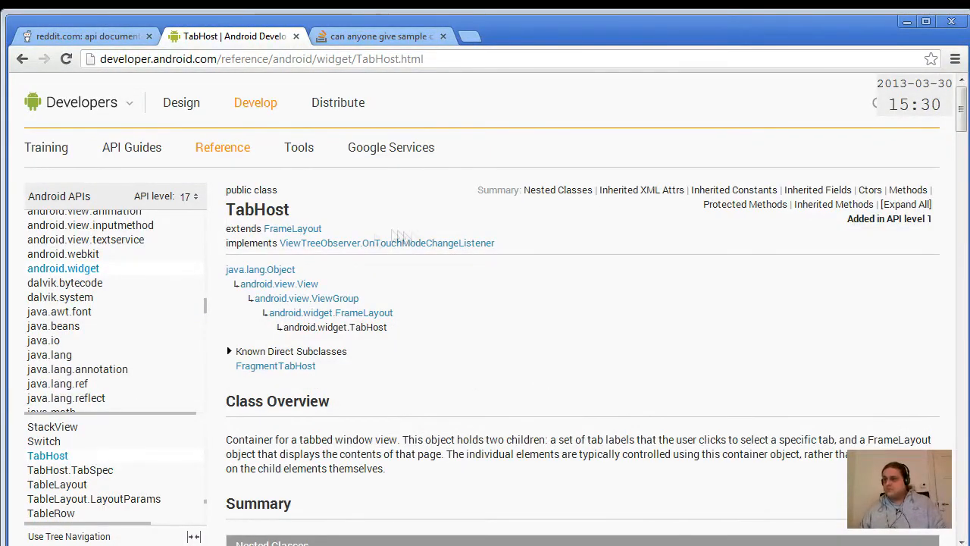
pyautogui.scroll(-3)
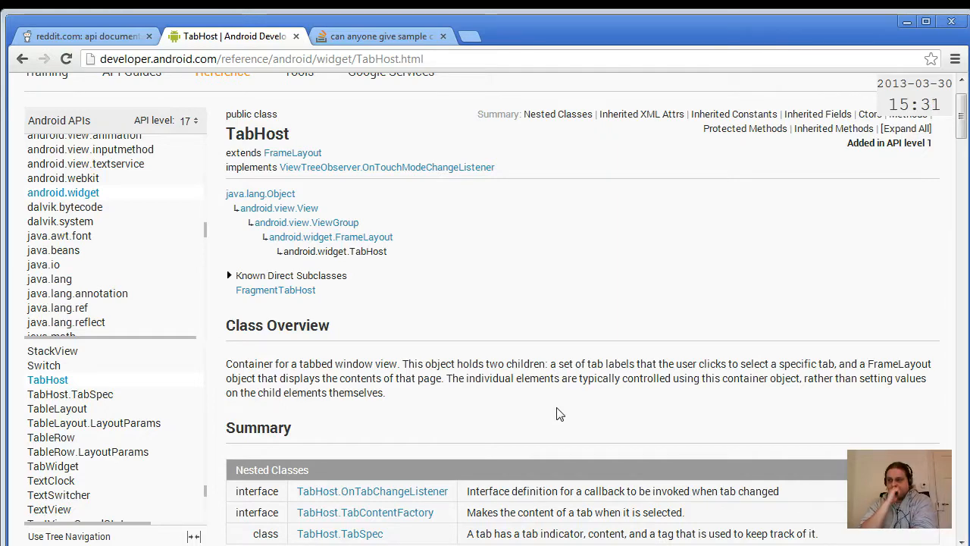
pyautogui.moveTo(377, 354)
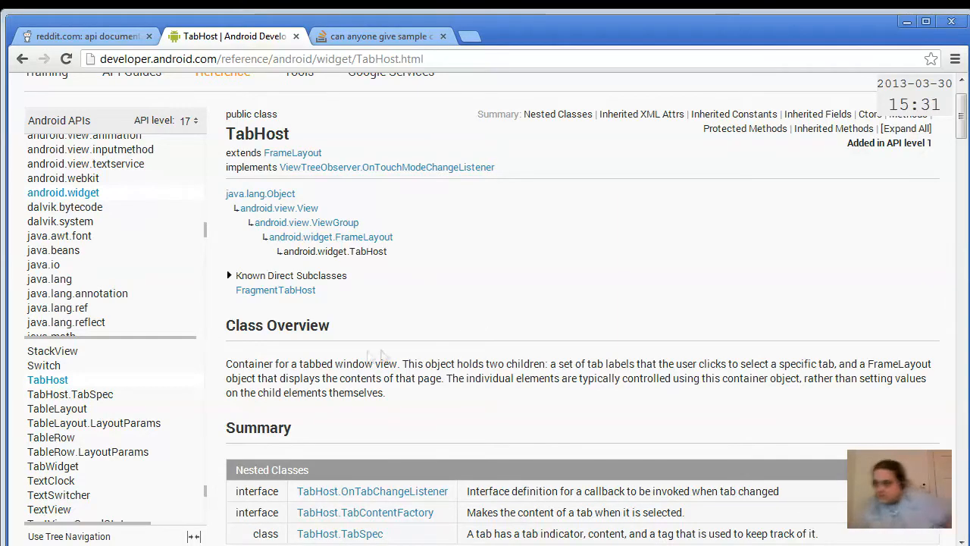
pyautogui.scroll(-3)
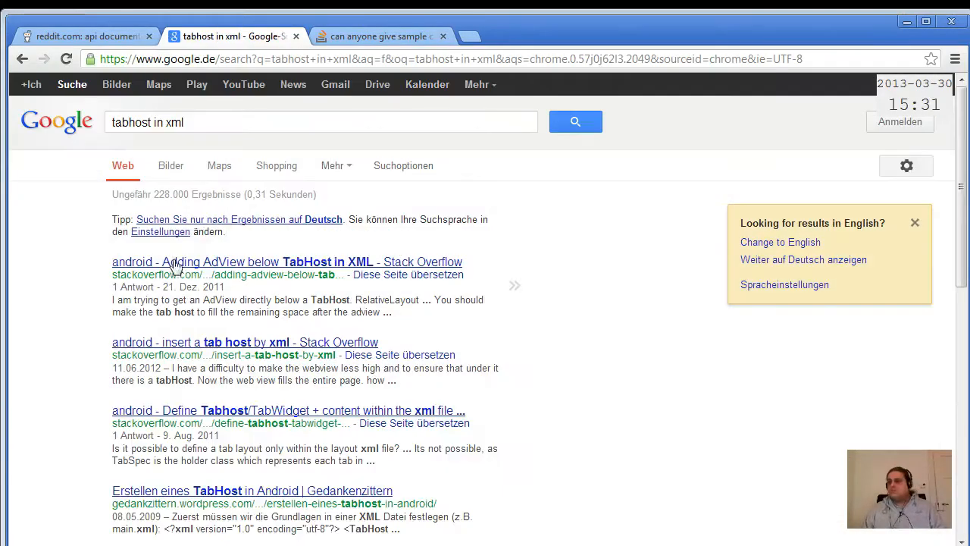
# Read the Stack Overflow thread about an AdView below a TabHost.
pyautogui.click(203, 260)
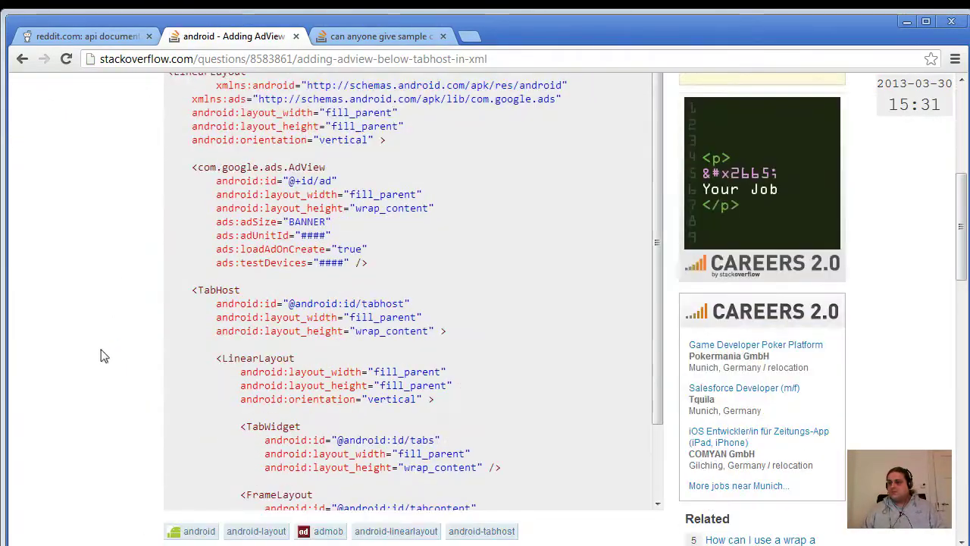
pyautogui.scroll(-3)
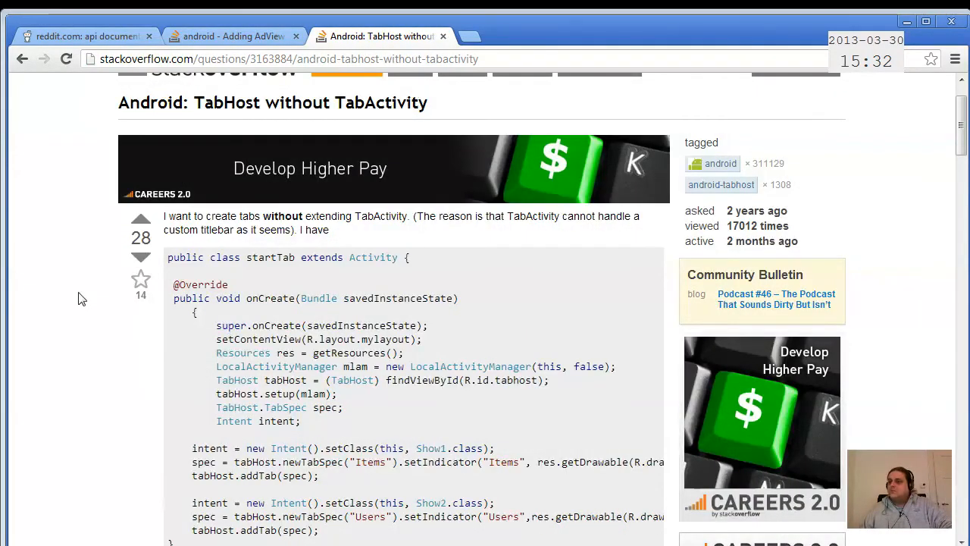
pyautogui.scroll(-3)
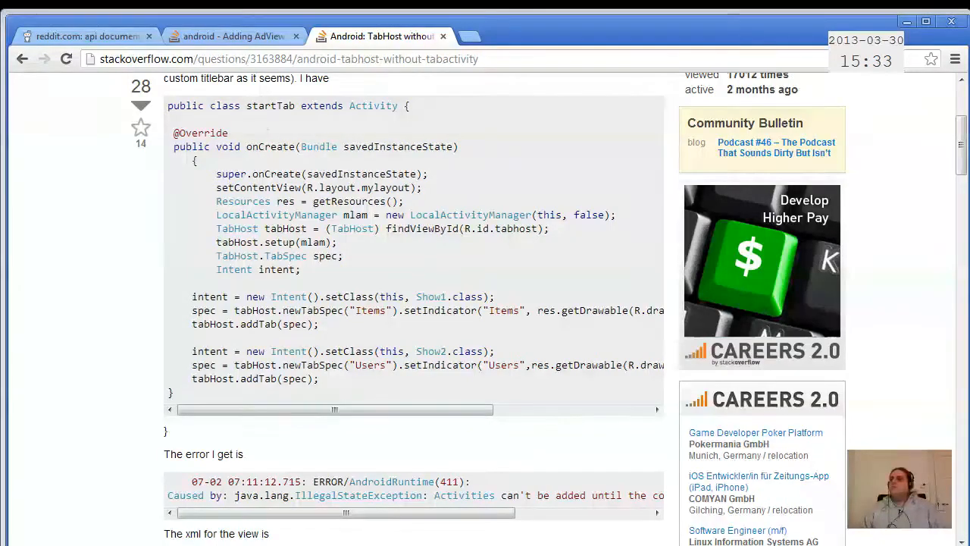
pyautogui.scroll(-3)
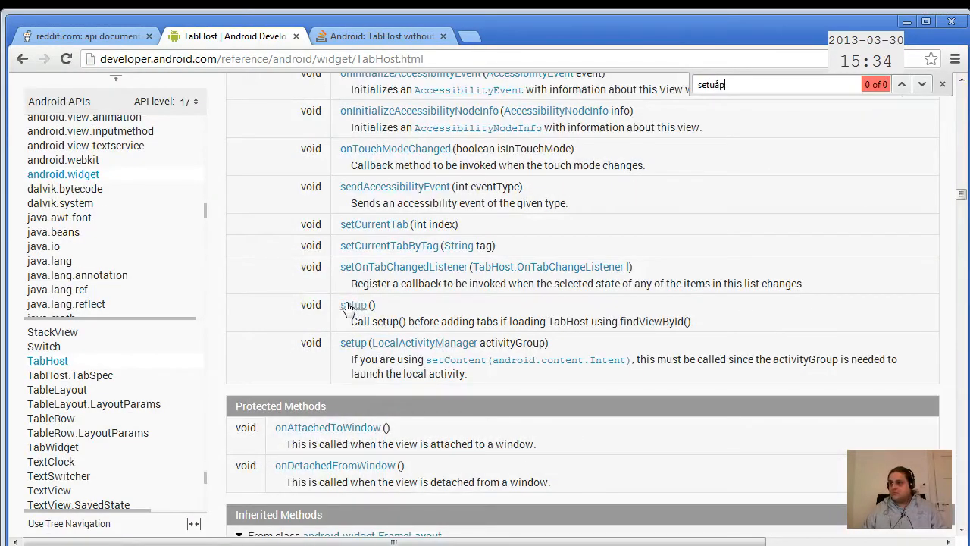
# Fix the find-bar text to match setup, jump to the setup() method detail and read its description.
pyautogui.press('BackSpace')
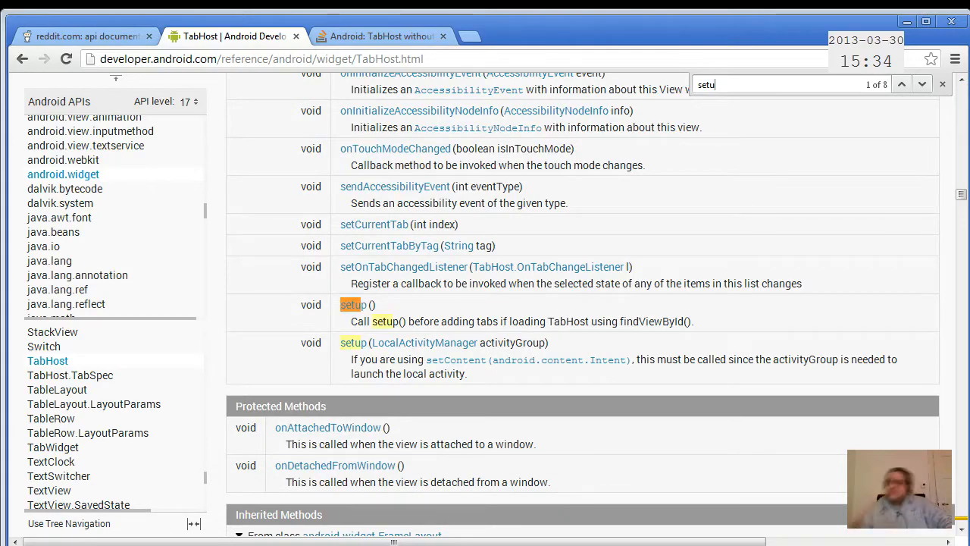
pyautogui.click(350, 343)
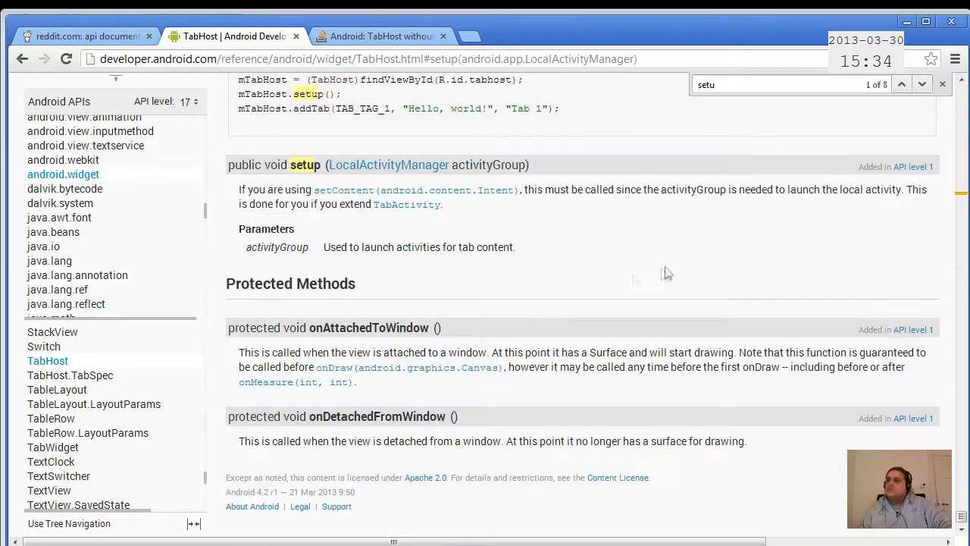
pyautogui.scroll(3)
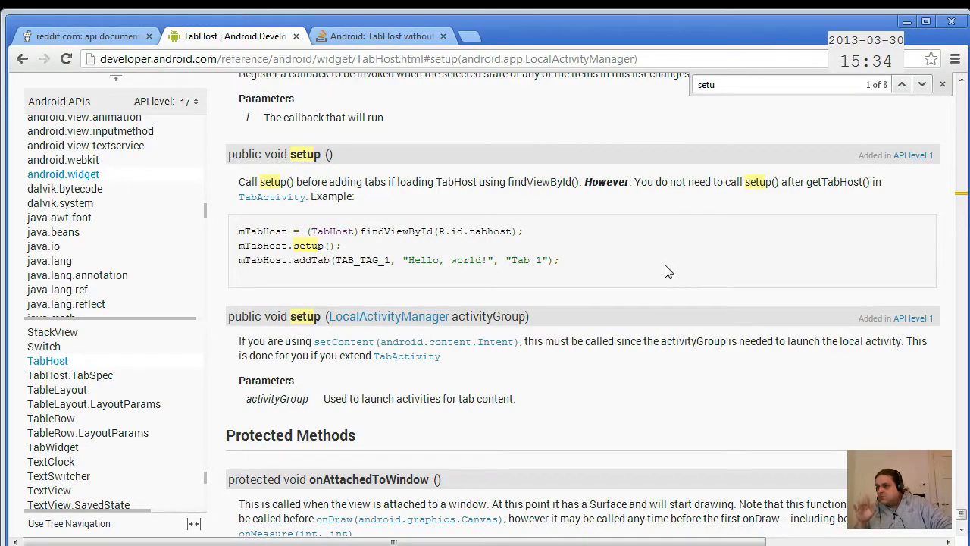
pyautogui.moveTo(431, 368)
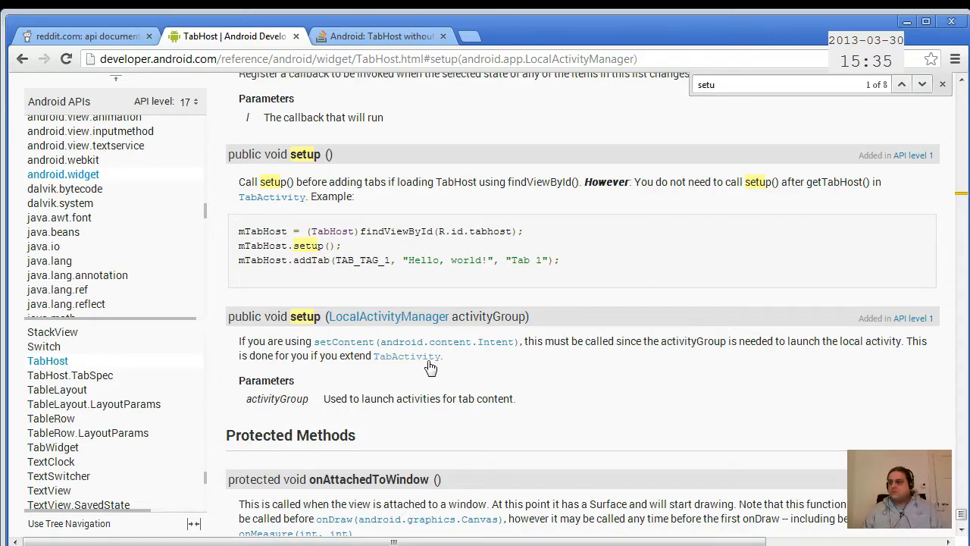
pyautogui.moveTo(486, 363)
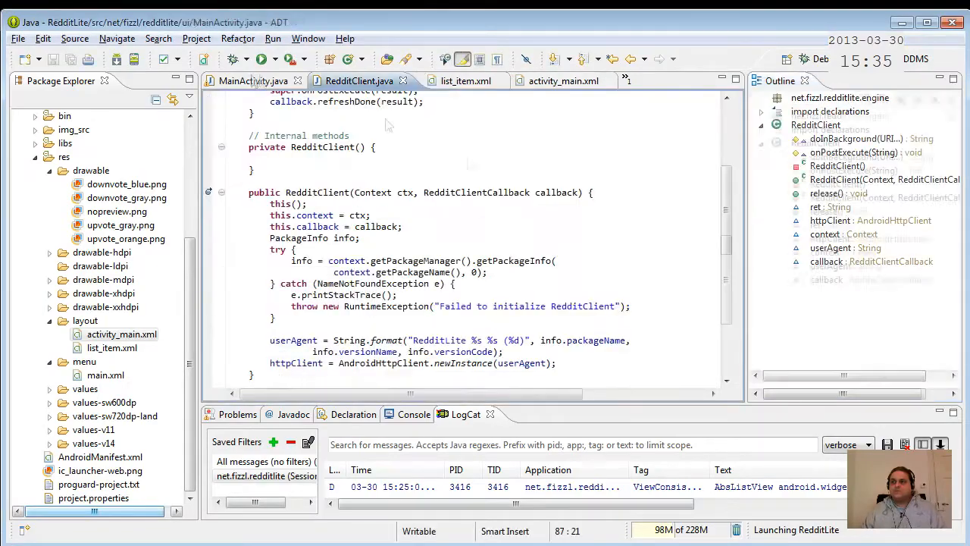
# In MainActivity.java, begin the LocalActivityManager declaration 'lam = getL' at the end of onCreate.
pyautogui.click(252, 81)
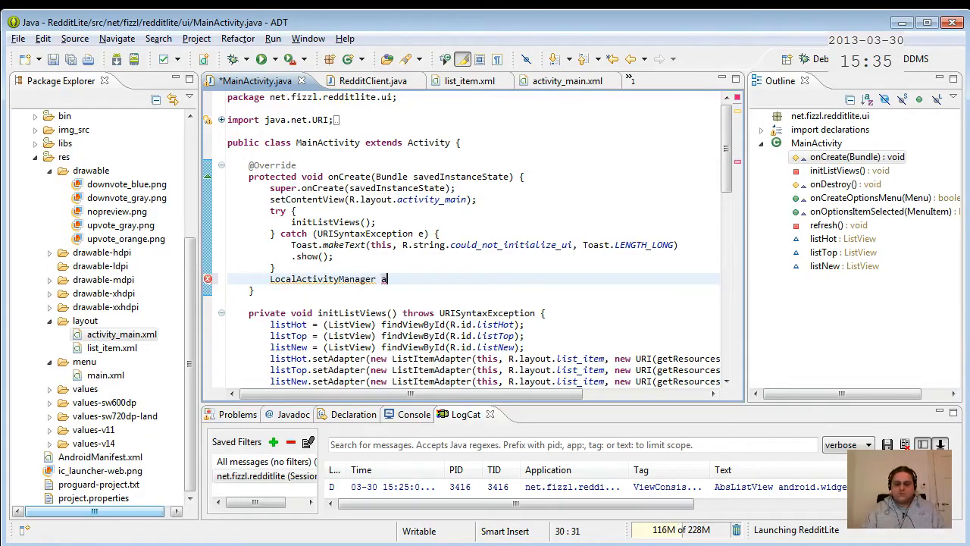
pyautogui.write('lam = getL')
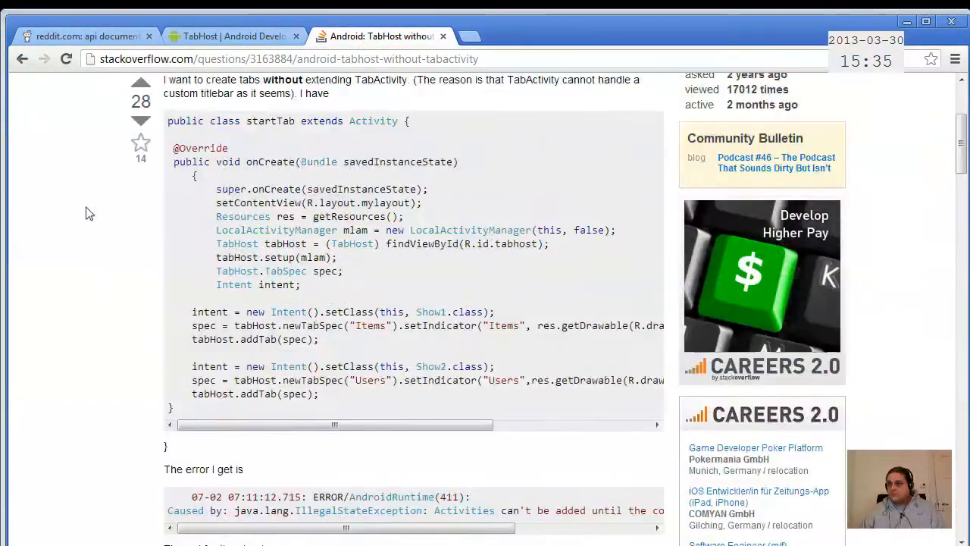
# Read the 'TabHost without TabActivity' answer listing the dispatch calls needed before setup().
pyautogui.scroll(-3)
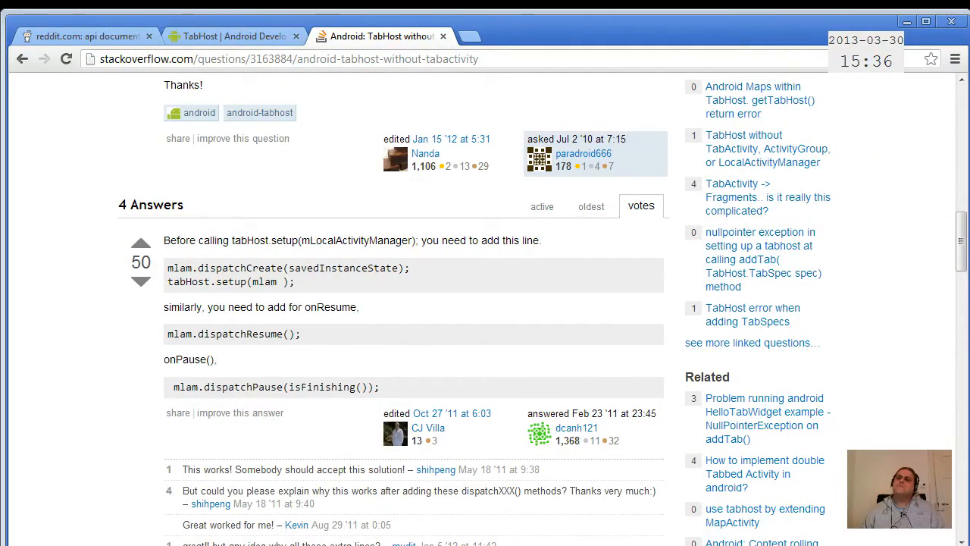
pyautogui.moveTo(299, 367)
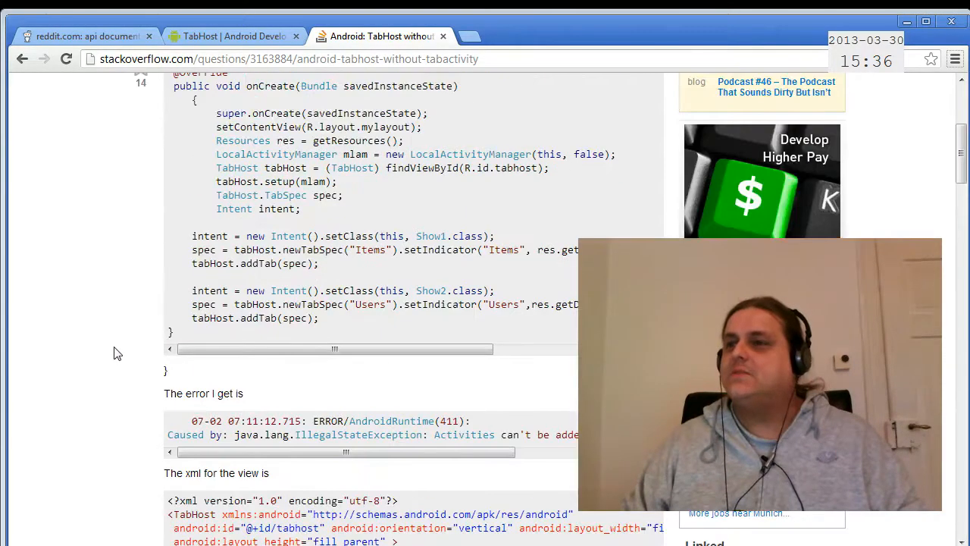
pyautogui.scroll(-3)
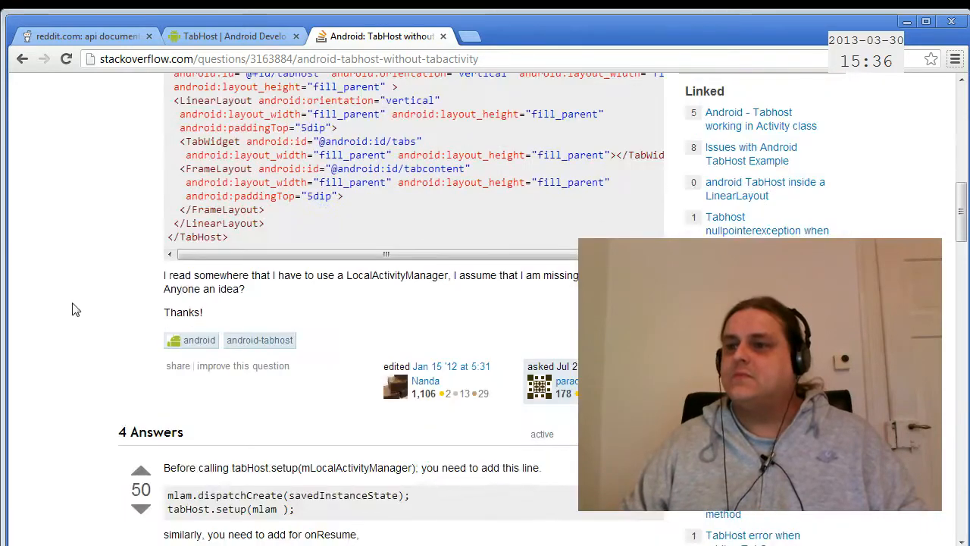
pyautogui.scroll(-3)
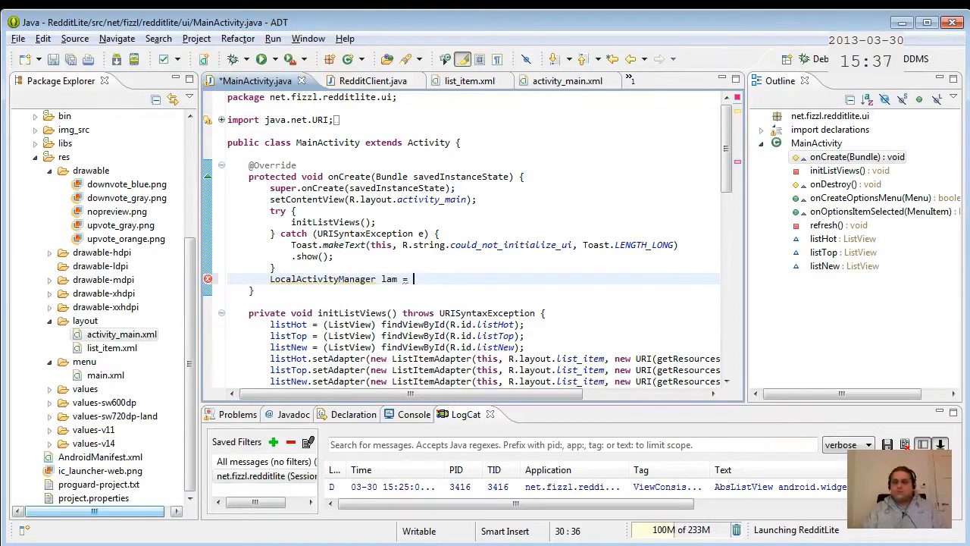
# Assign new LocalActivityManager(this, singleMode) to an activityManager field and save.
pyautogui.write('new LocalActivityManager(this, singleMode)')
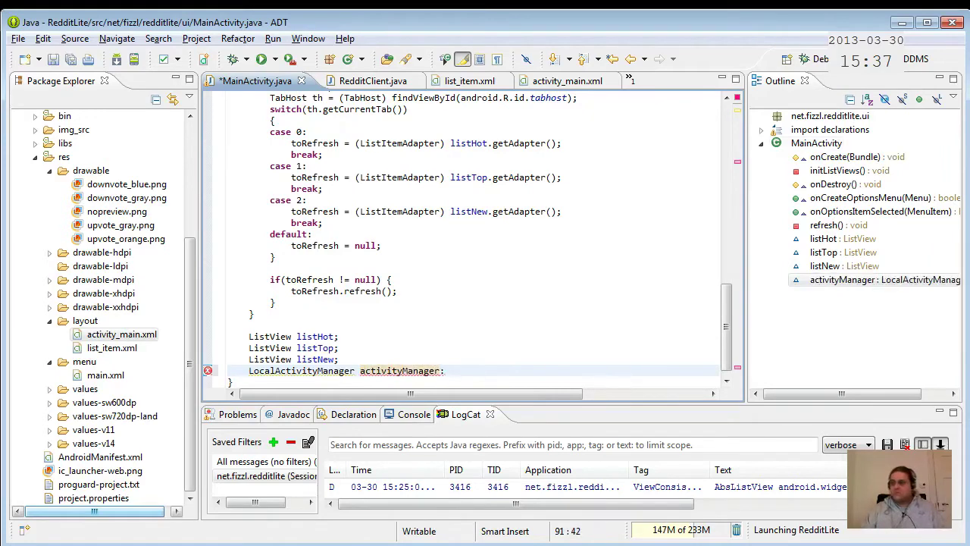
pyautogui.moveTo(209, 373)
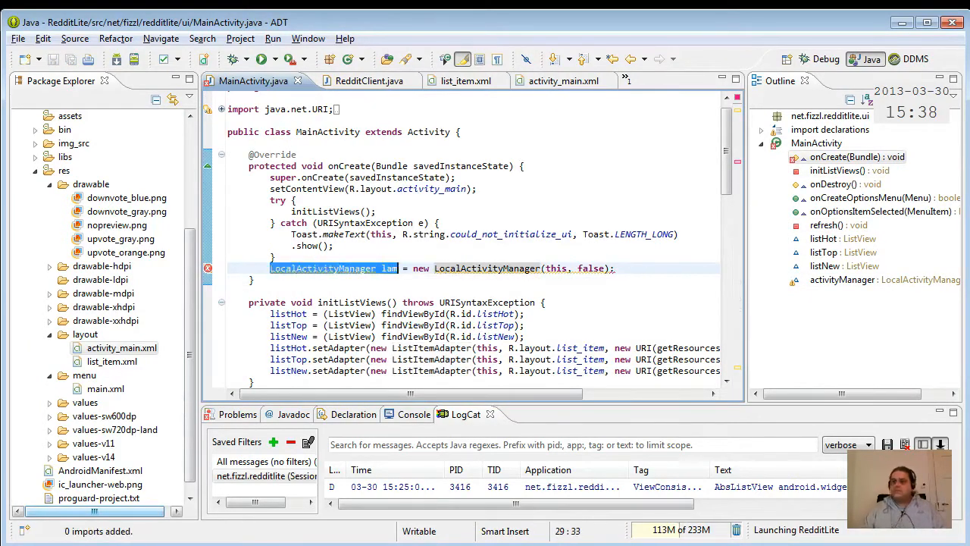
pyautogui.write('activityManager')
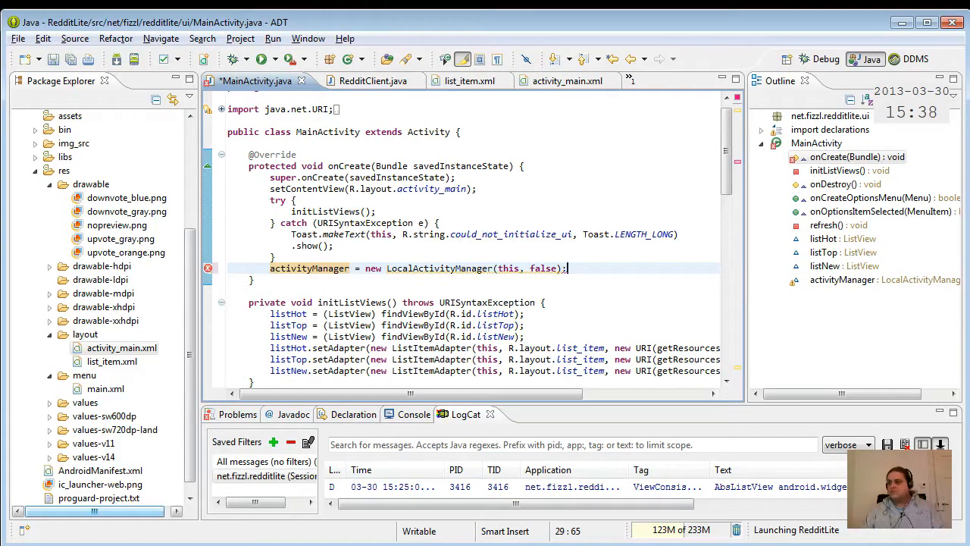
pyautogui.press('ctrl+s')
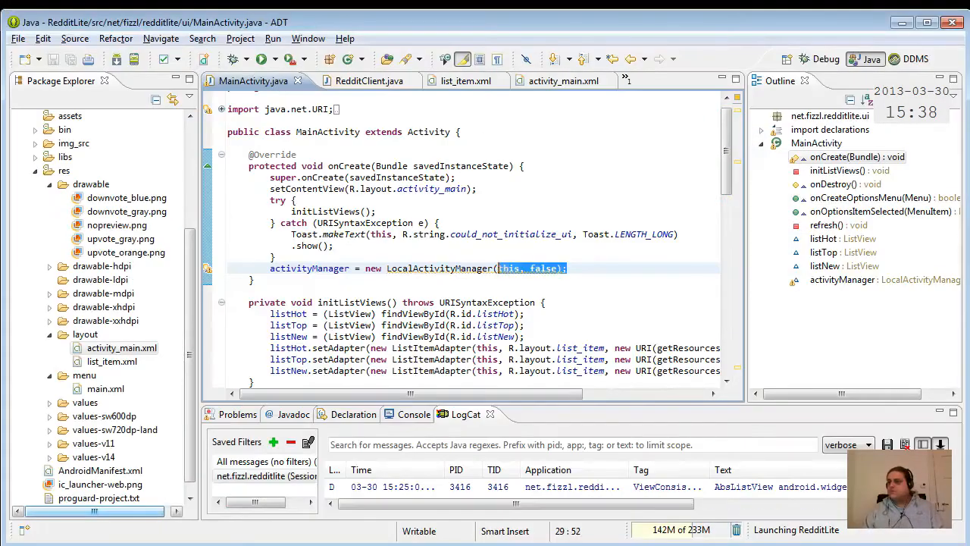
pyautogui.write('activityManager')
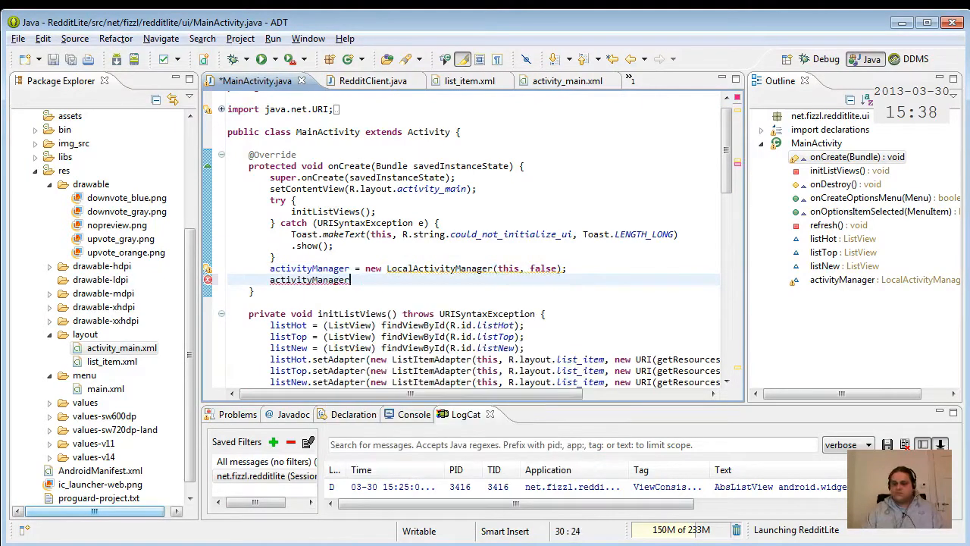
pyautogui.write('.dispatchCreate(savedInstanceState)')
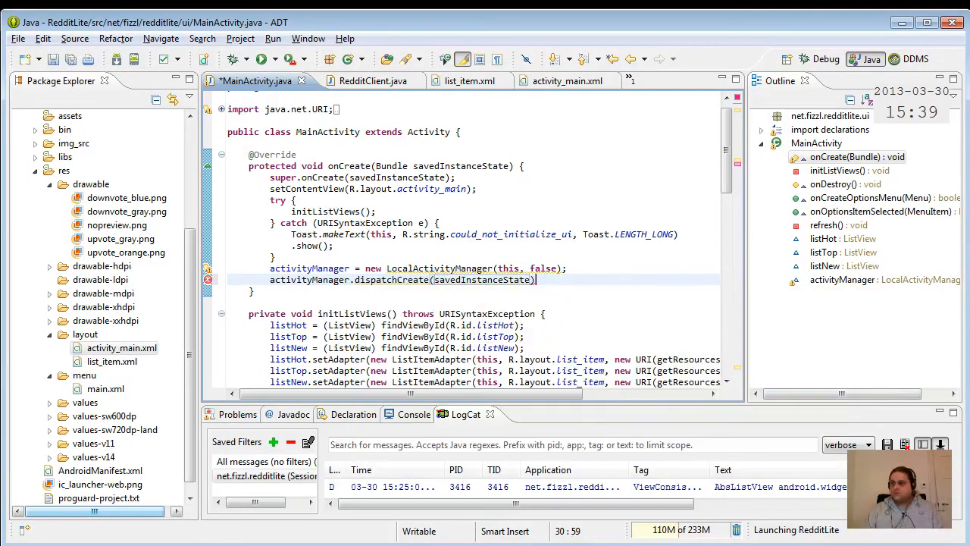
pyautogui.write('@Override')
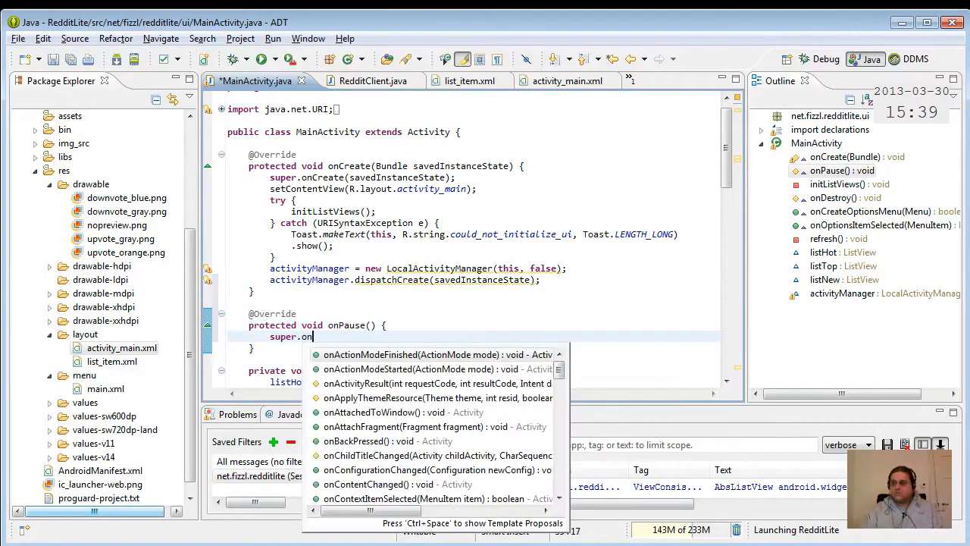
# Dispatch pause through activityManager in onPause and add onResume calling super.onResume().
pyautogui.write('activityManager')
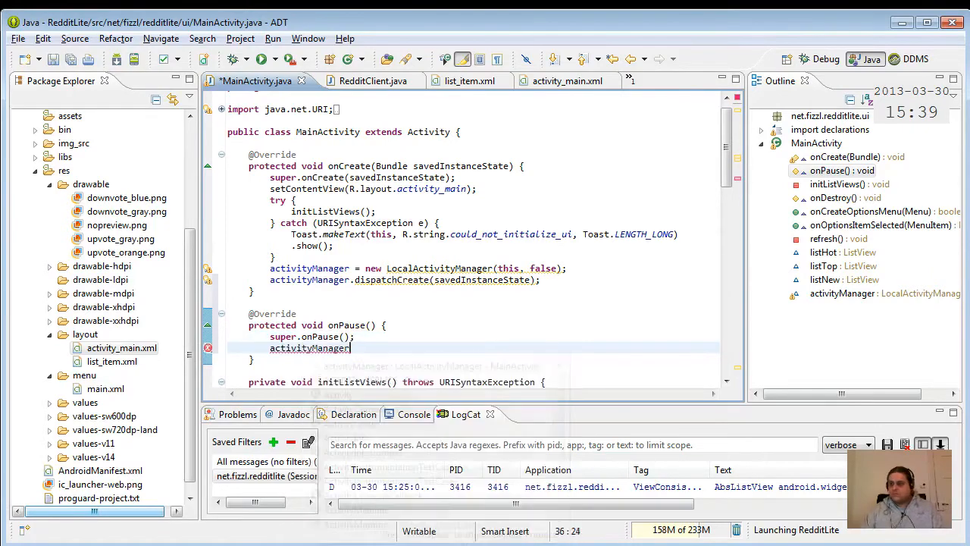
pyautogui.write('.dispatchPause(isFinishing());')
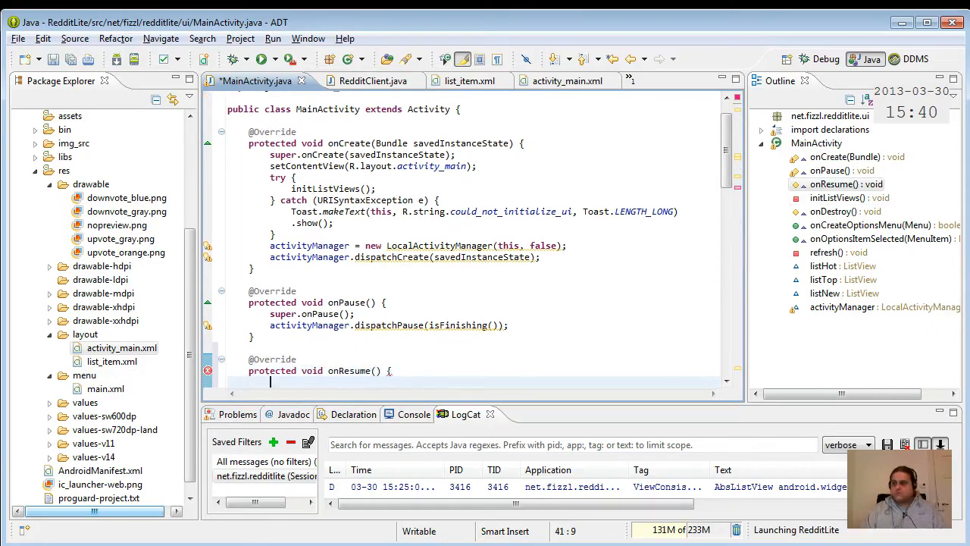
pyautogui.write('super.onResume();')
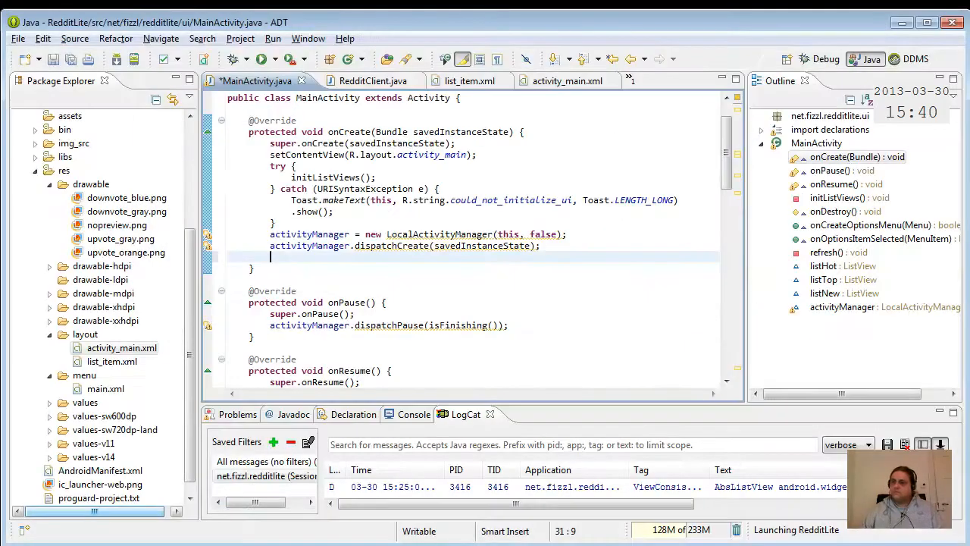
pyautogui.scroll(-3)
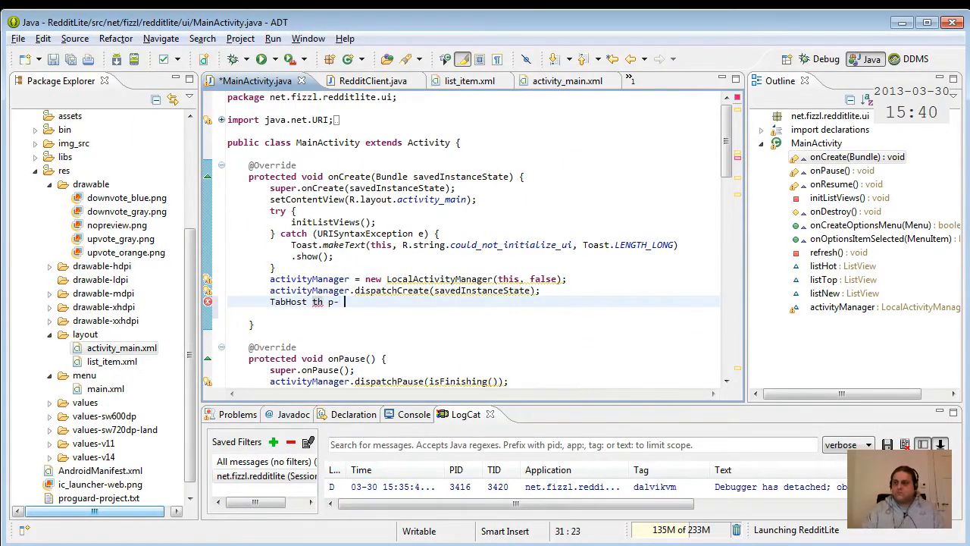
# Find the TabHost via findViewById(android.R.id...) and call th.setup(activityManager).
pyautogui.write('findViewById(R.id.')
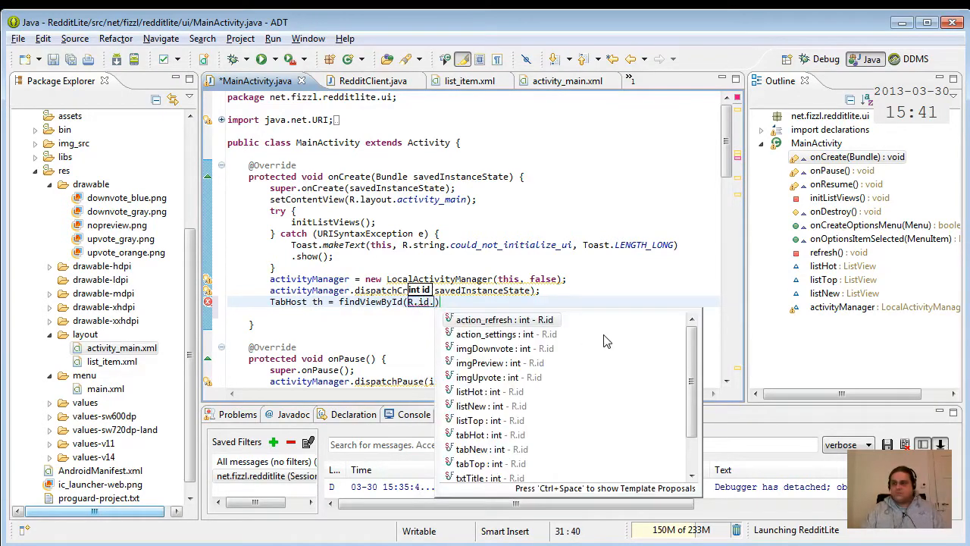
pyautogui.write('android.')
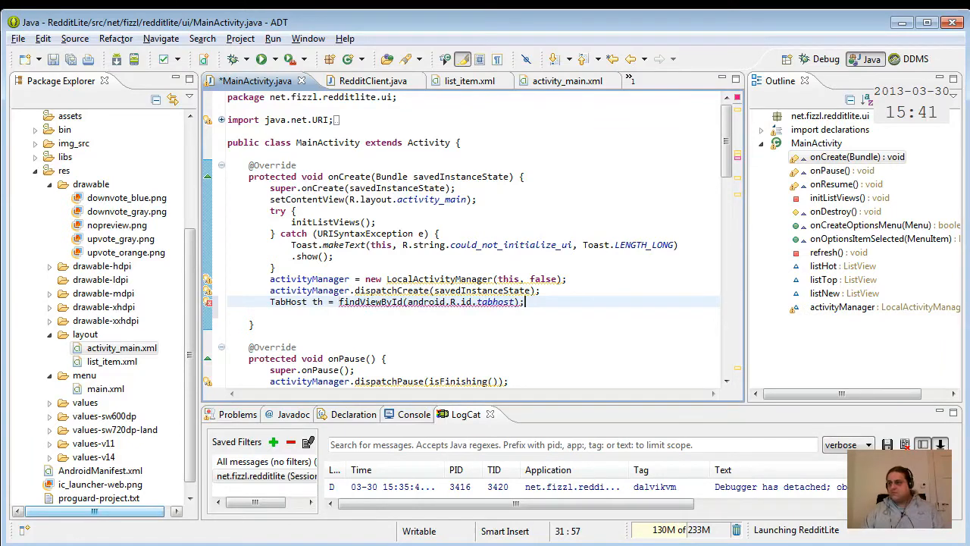
pyautogui.write('th.')
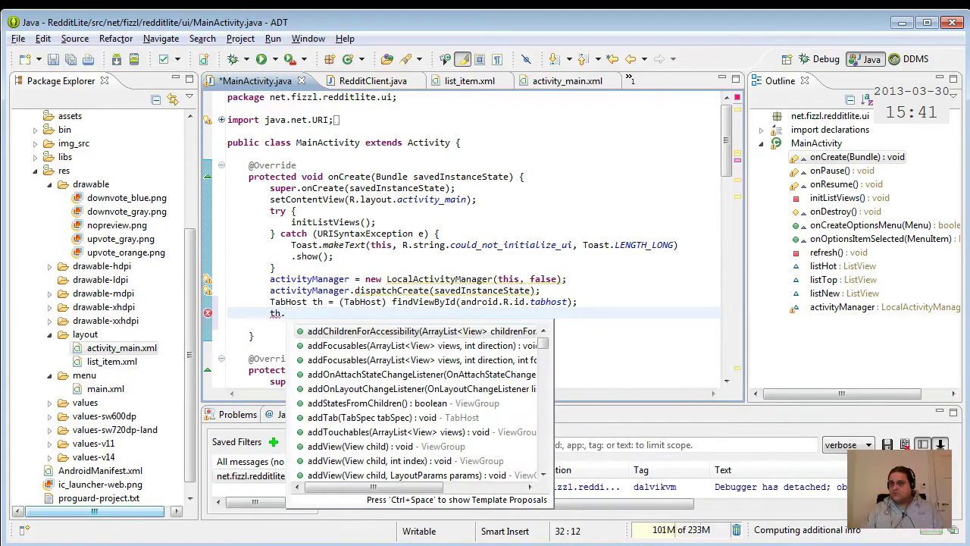
pyautogui.write('.setup(activityManager);')
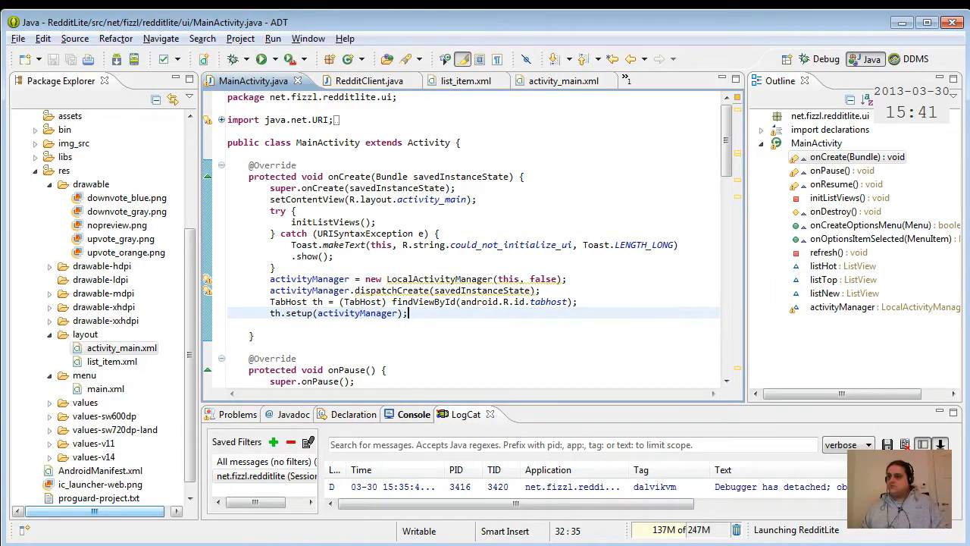
pyautogui.moveTo(326, 188)
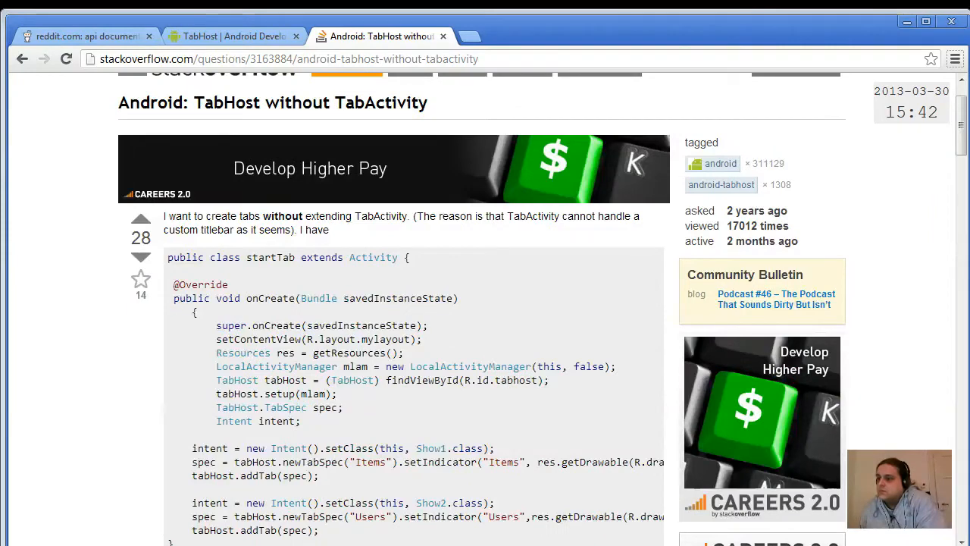
# Scroll through the Stack Overflow TabHost-without-TabActivity answer code.
pyautogui.scroll(-3)
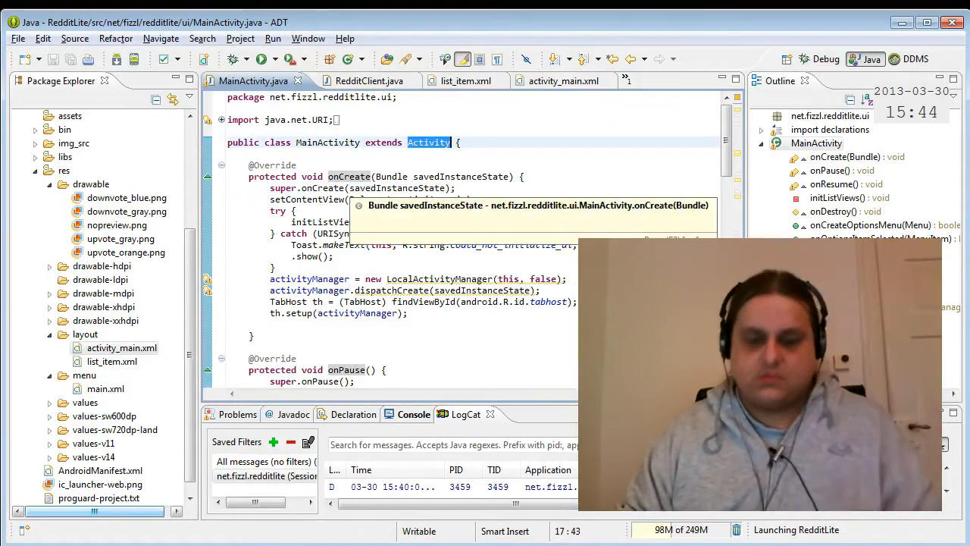
# Change MainActivity's superclass from Activity to ListActivity.
pyautogui.write('ListActivity')
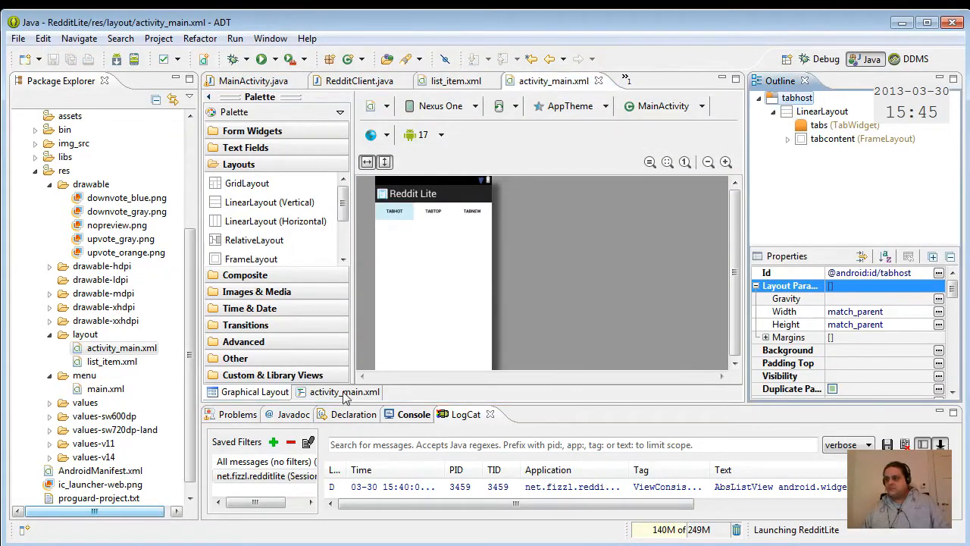
# Replace the TabHost in activity_main.xml with a LinearLayout of list and empty views, applying the weight lint fix.
pyautogui.click(344, 391)
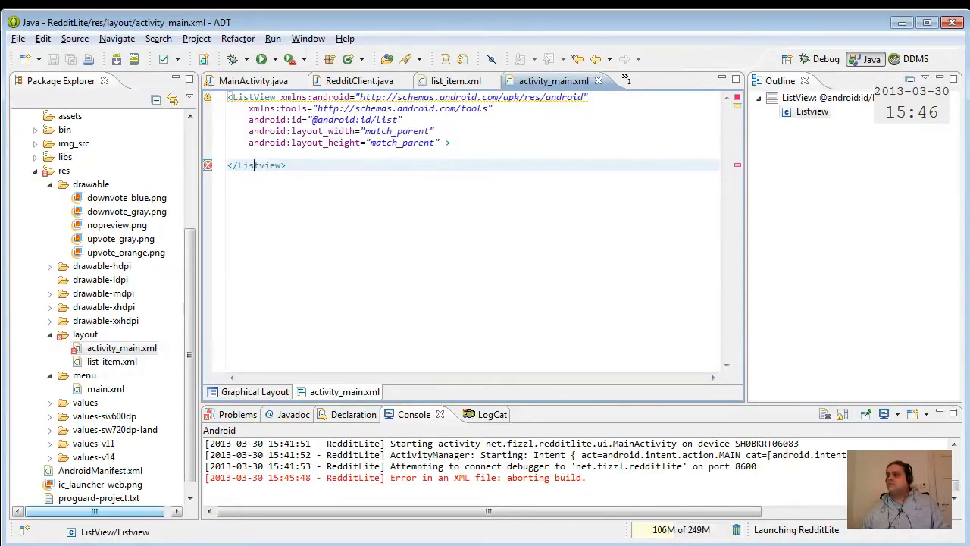
pyautogui.write('TabHost>')
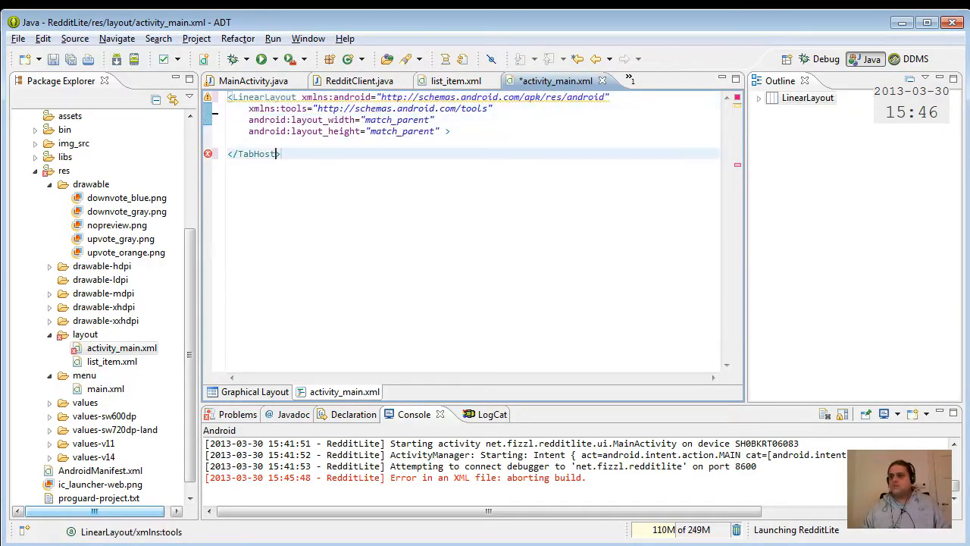
pyautogui.click(254, 391)
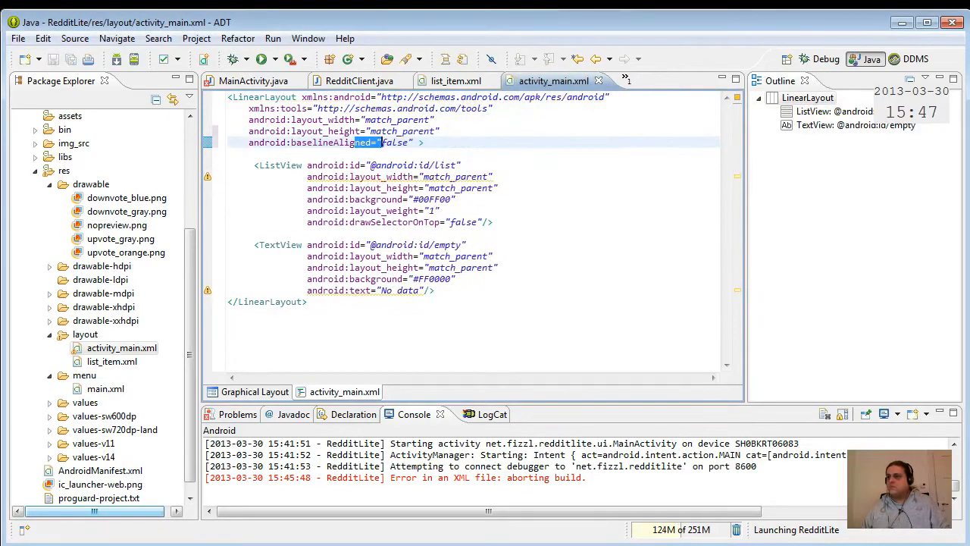
pyautogui.moveTo(206, 176)
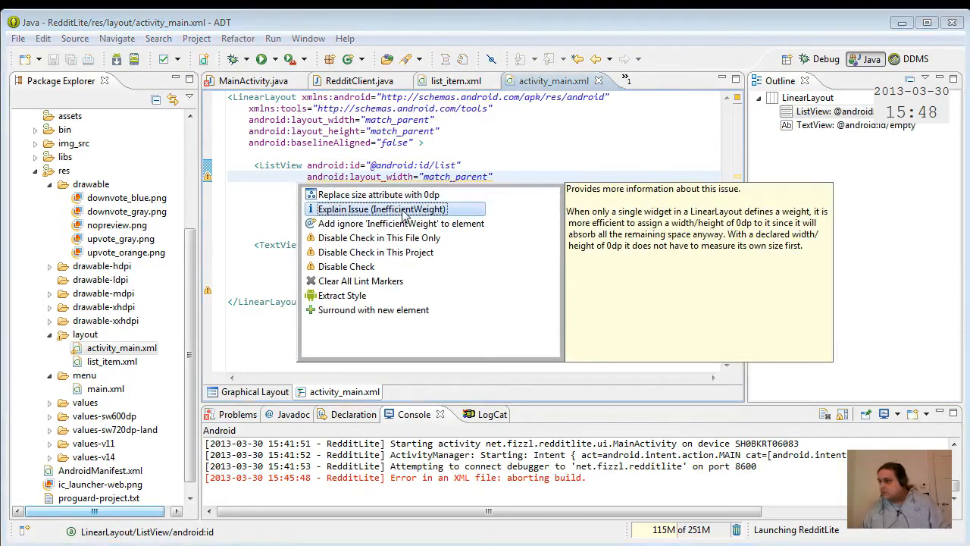
pyautogui.moveTo(400, 209)
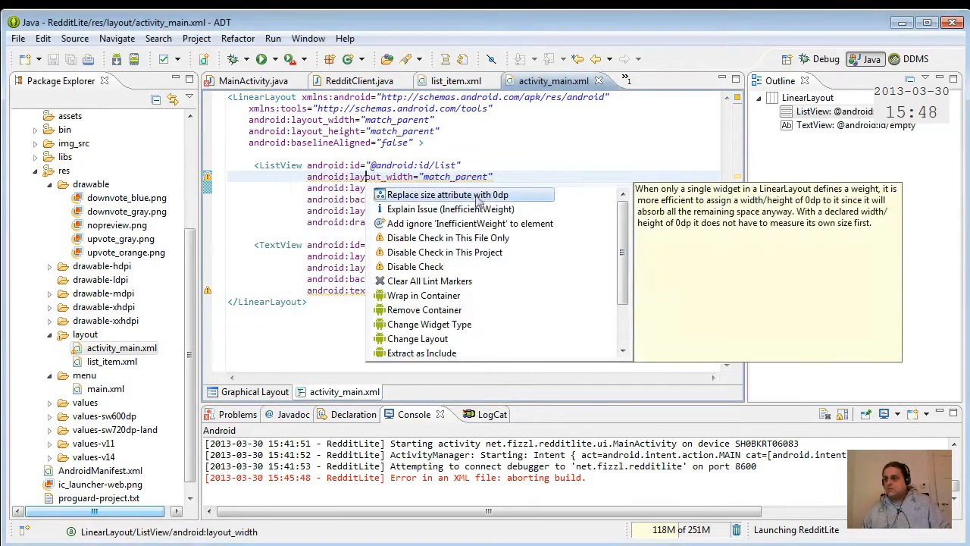
pyautogui.click(255, 391)
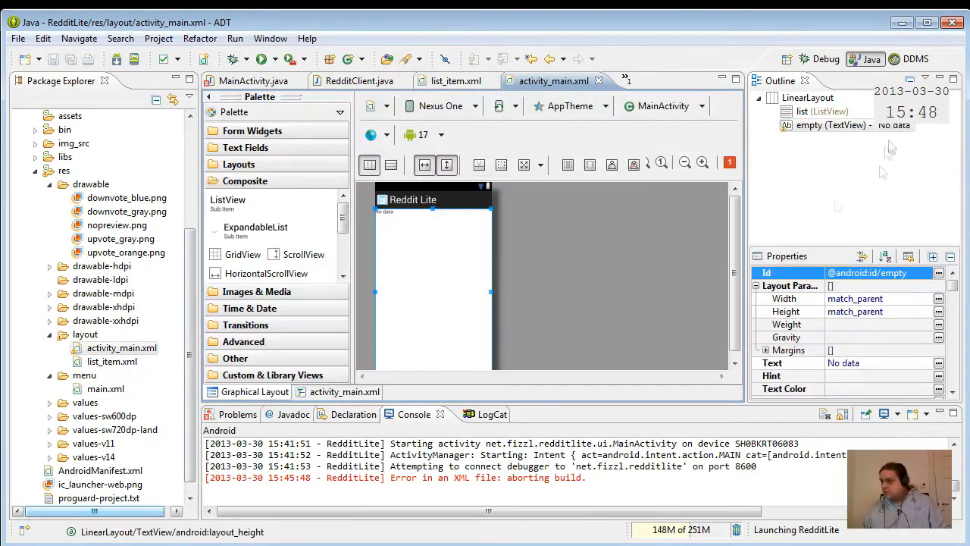
# Give the empty TextView a new string resource reading 'Refresh pending...' and return to MainActivity.
pyautogui.click(938, 363)
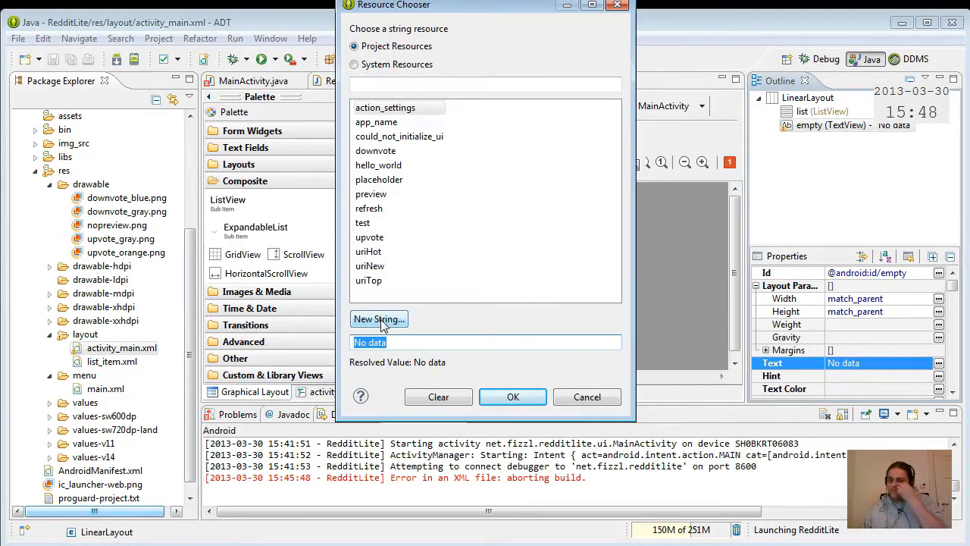
pyautogui.click(379, 318)
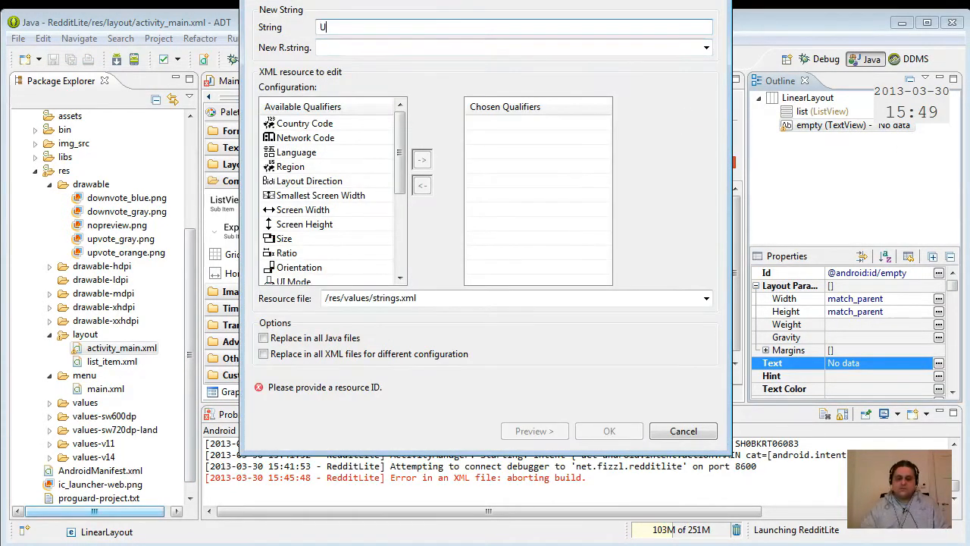
pyautogui.write('Refresh pending...')
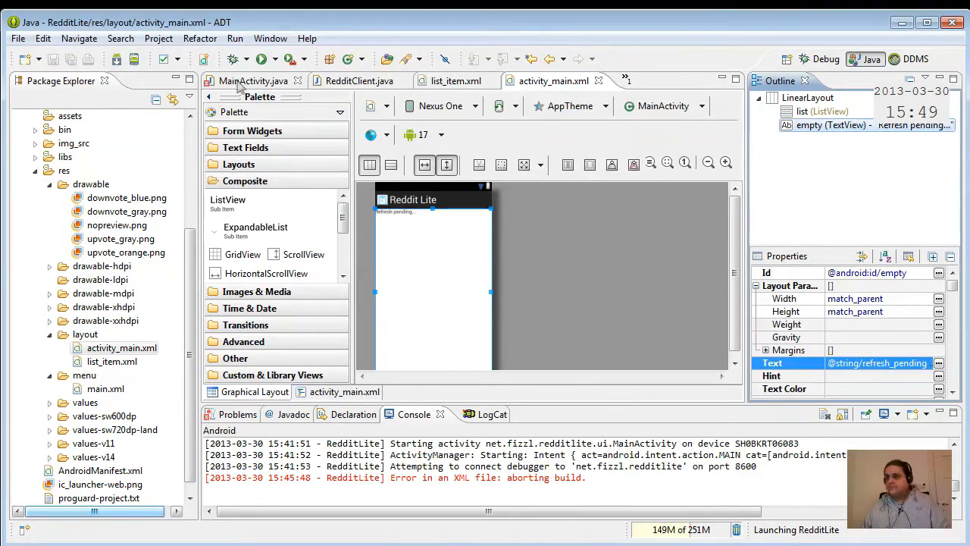
pyautogui.click(252, 82)
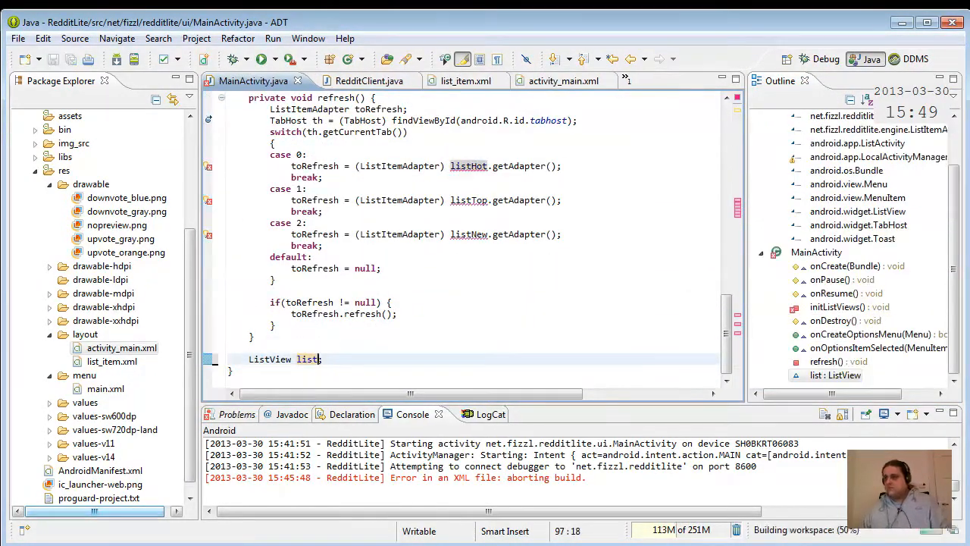
# Set list = getListView() in initListViews, save, and start ListItemAdapter adapter = in refresh().
pyautogui.click(849, 306)
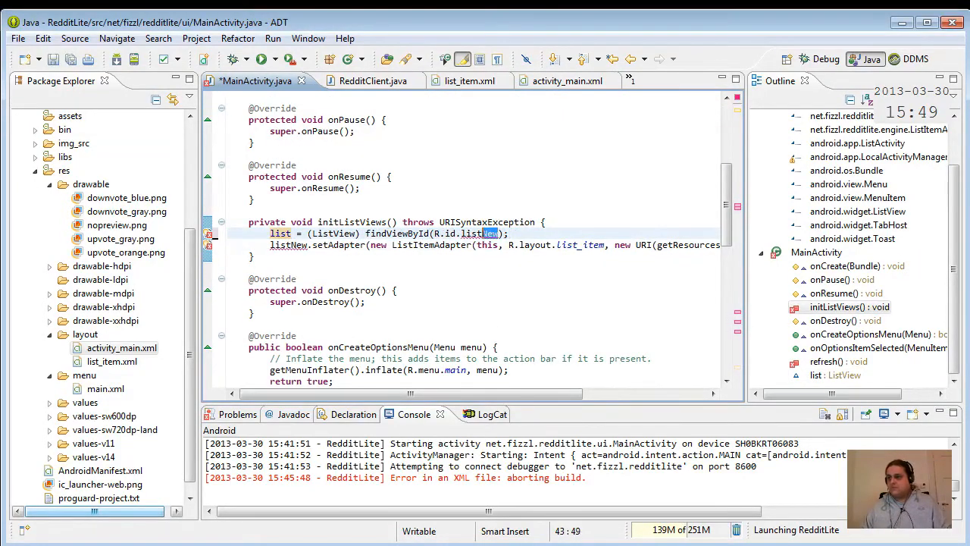
pyautogui.write('getListView();')
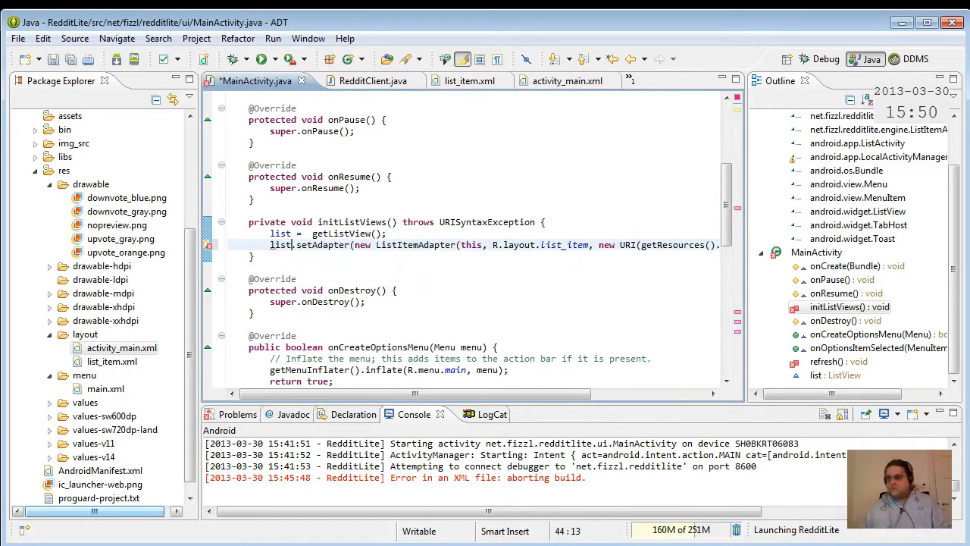
pyautogui.press('Ctrl+s')
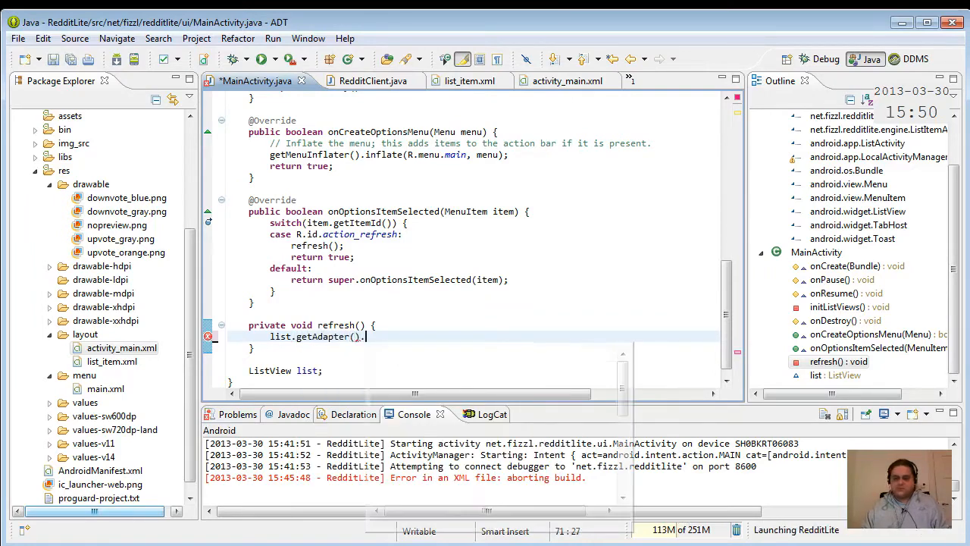
pyautogui.write('ListItemAdapter')
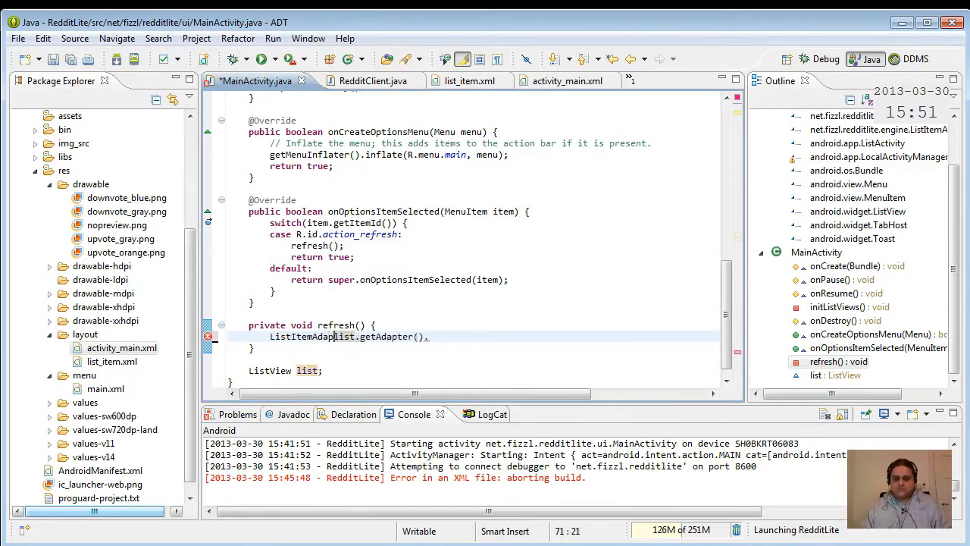
pyautogui.write('adapter=')
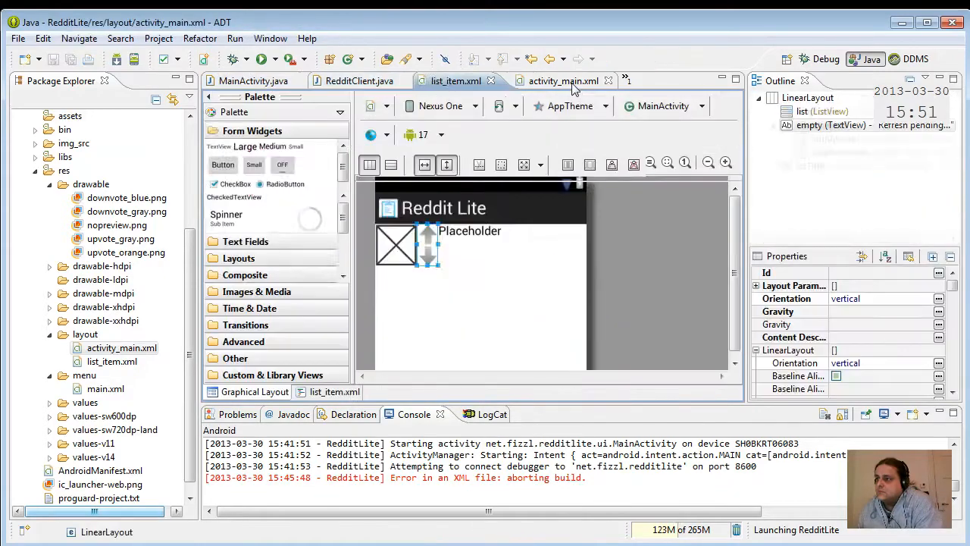
# Switch to activity_main.xml and launch RedditLite under the debugger.
pyautogui.click(253, 81)
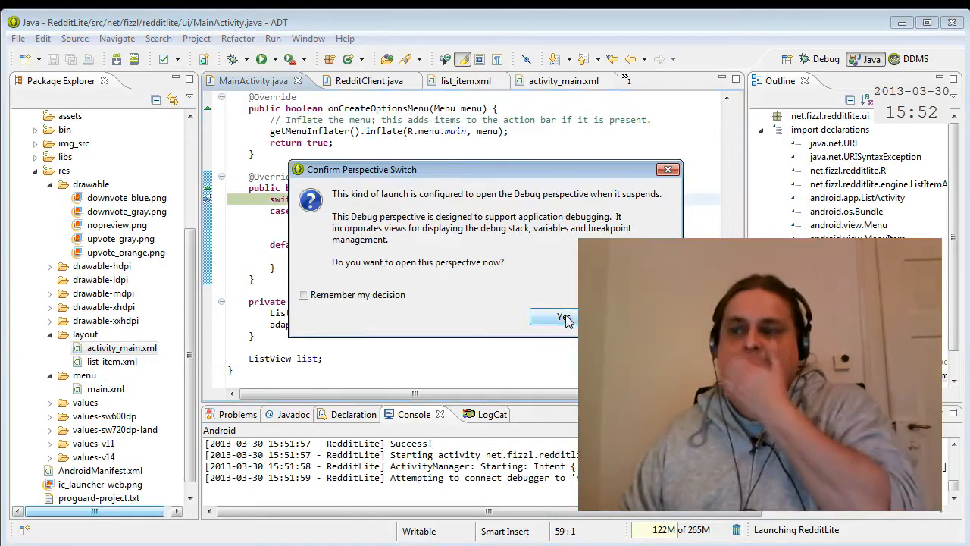
# Accept switching to the Debug perspective with the app paused at the breakpoint.
pyautogui.click(552, 317)
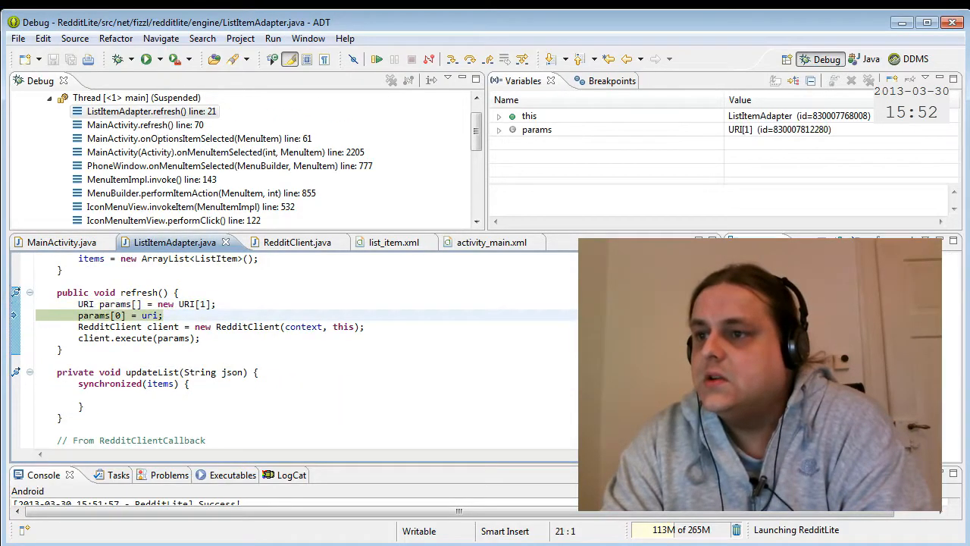
# Step through the RedditClient constructor to the HTTP client creation, then return to ListItemAdapter source.
pyautogui.press('F6')
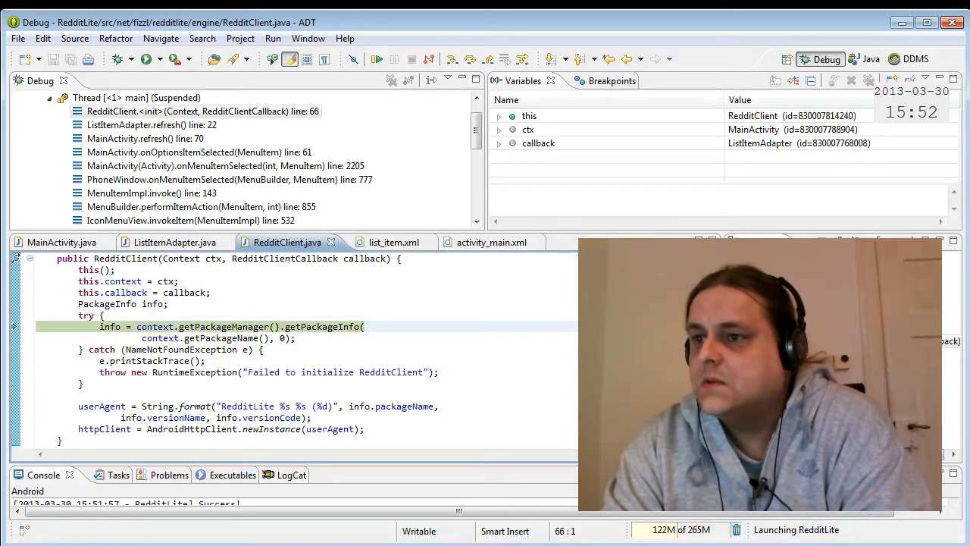
pyautogui.press('F6')
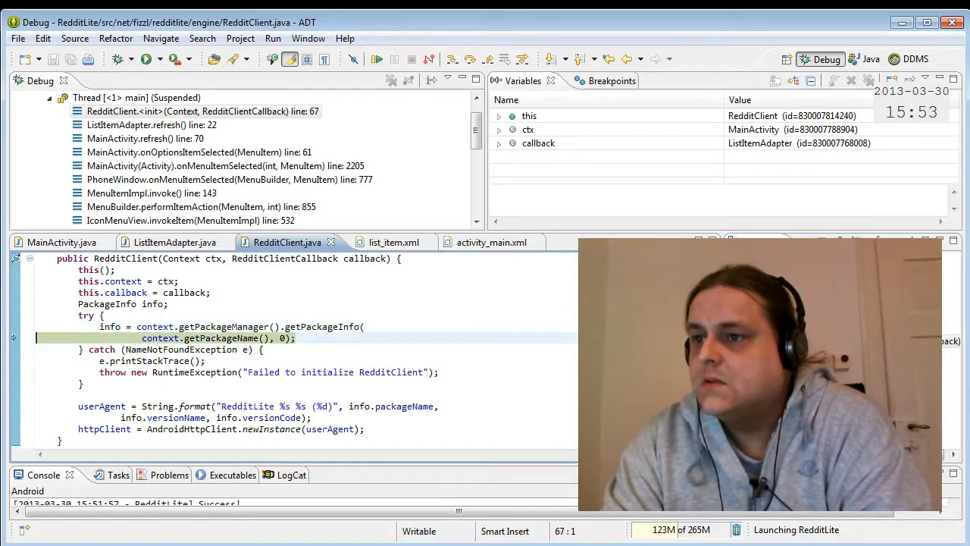
pyautogui.click(376, 58)
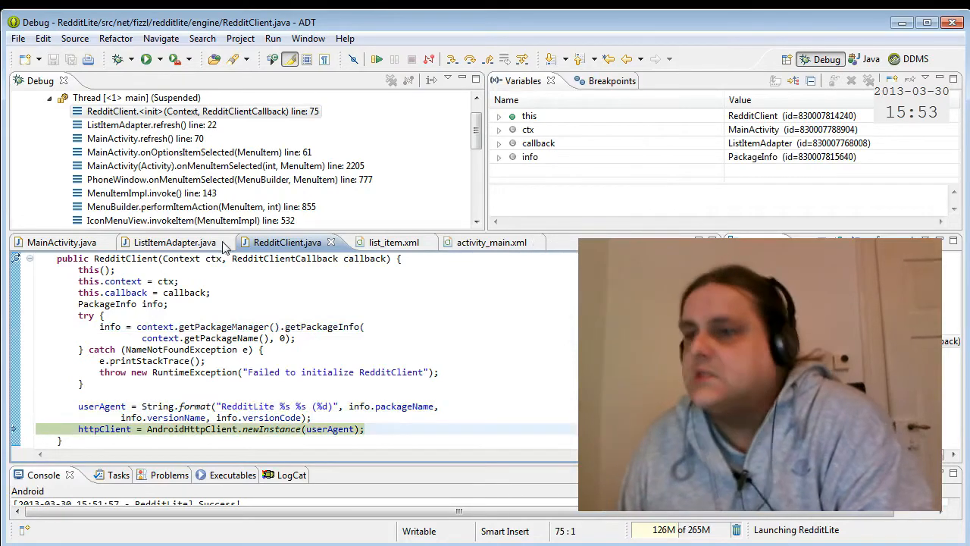
pyautogui.click(501, 116)
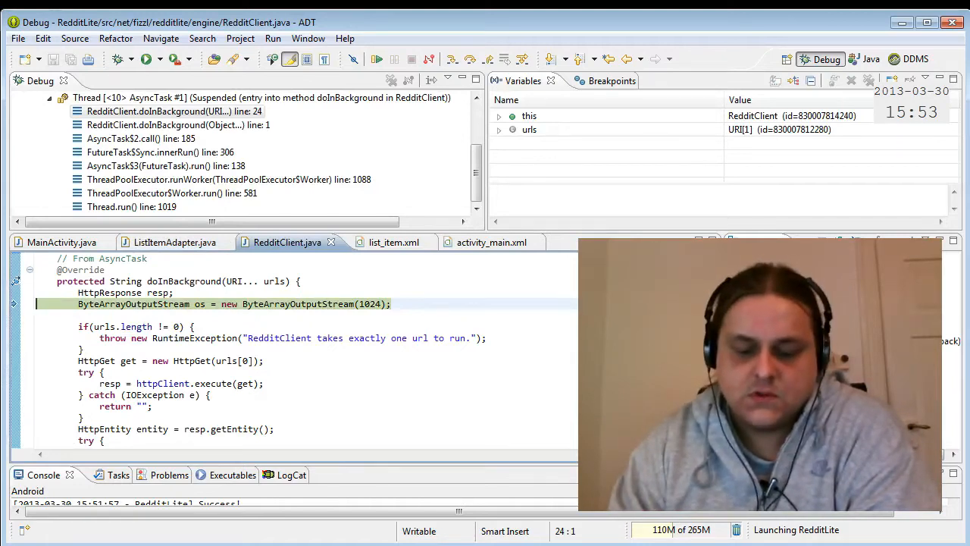
# Step over to the URL-count check and change its condition value to 1 (urls.length != 1).
pyautogui.click(397, 57)
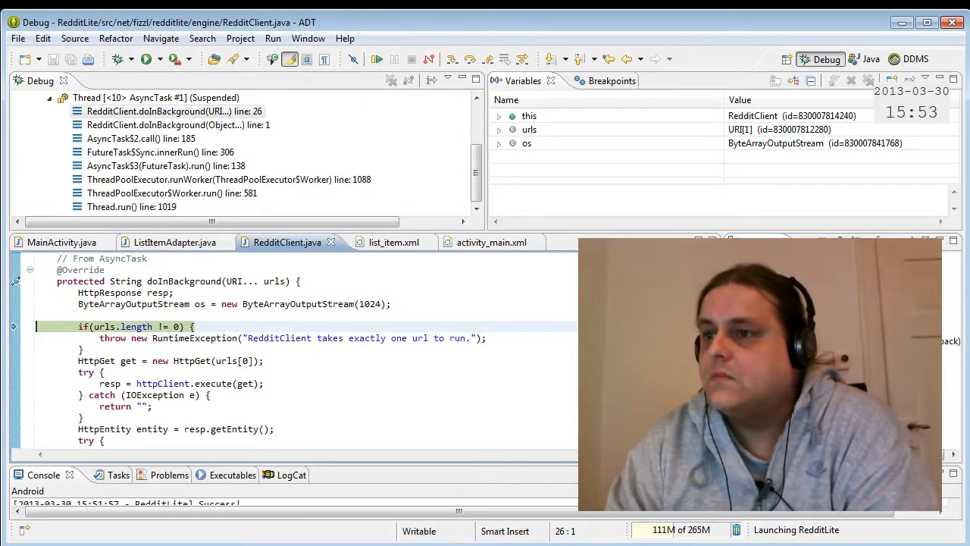
pyautogui.press('F6')
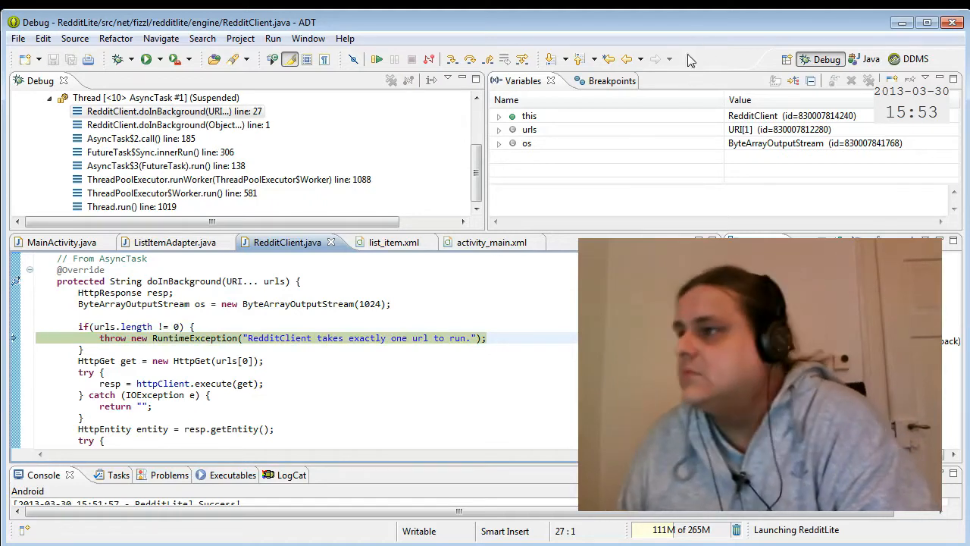
pyautogui.click(499, 130)
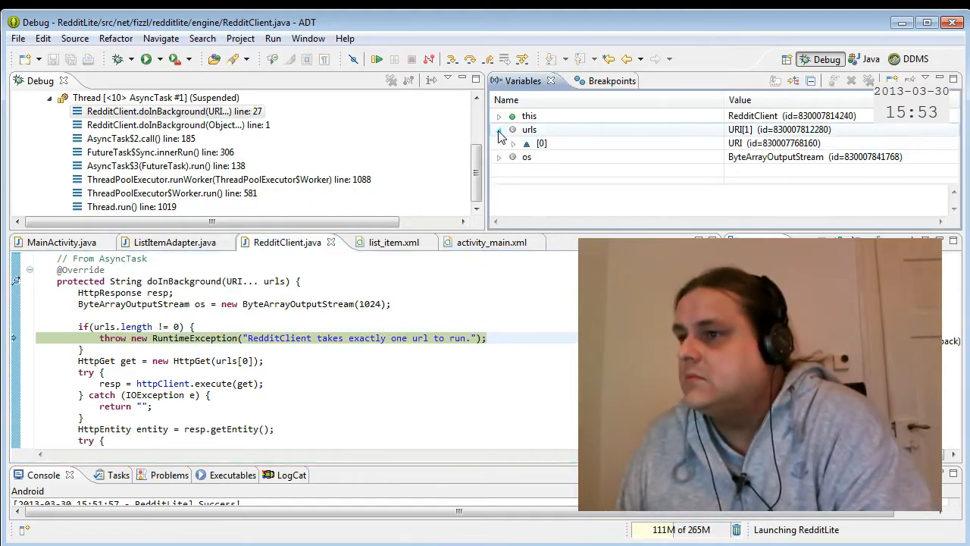
pyautogui.click(512, 142)
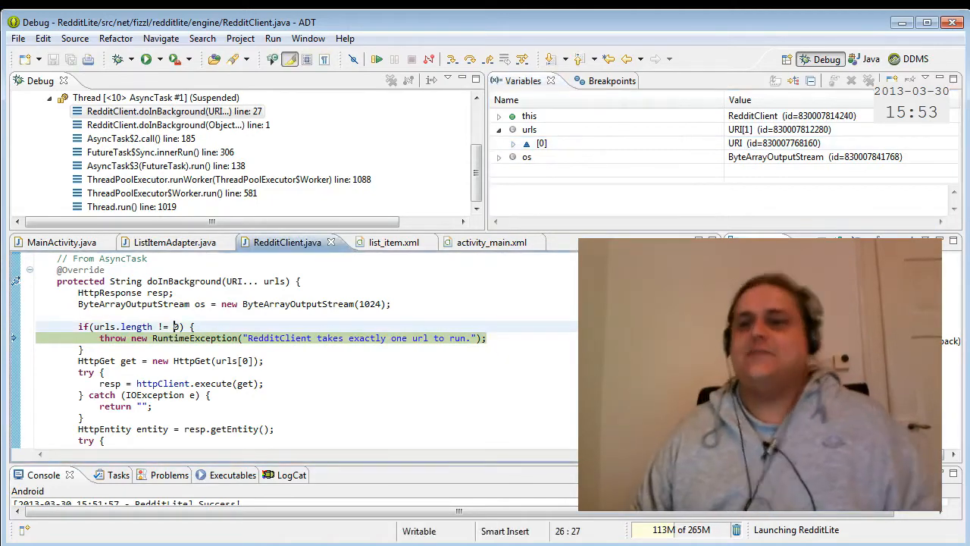
pyautogui.write('1')
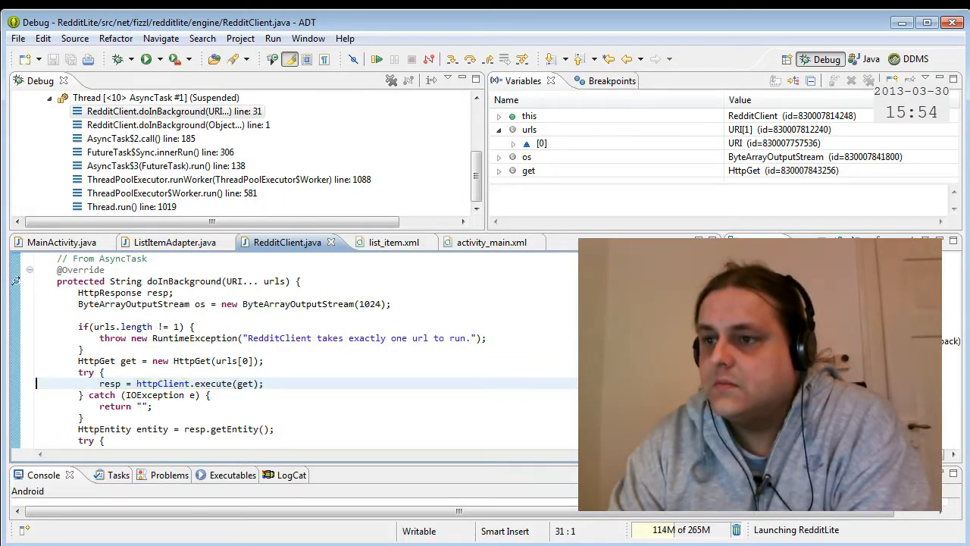
# Step past the HTTP request and resume until suspended in ListItemAdapter.refreshDone with the JSON result.
pyautogui.click(376, 57)
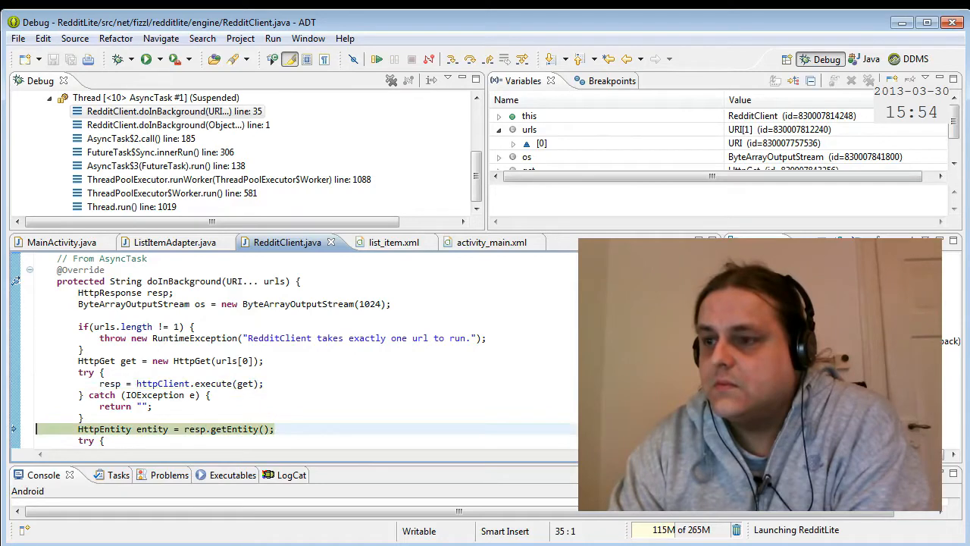
pyautogui.click(377, 57)
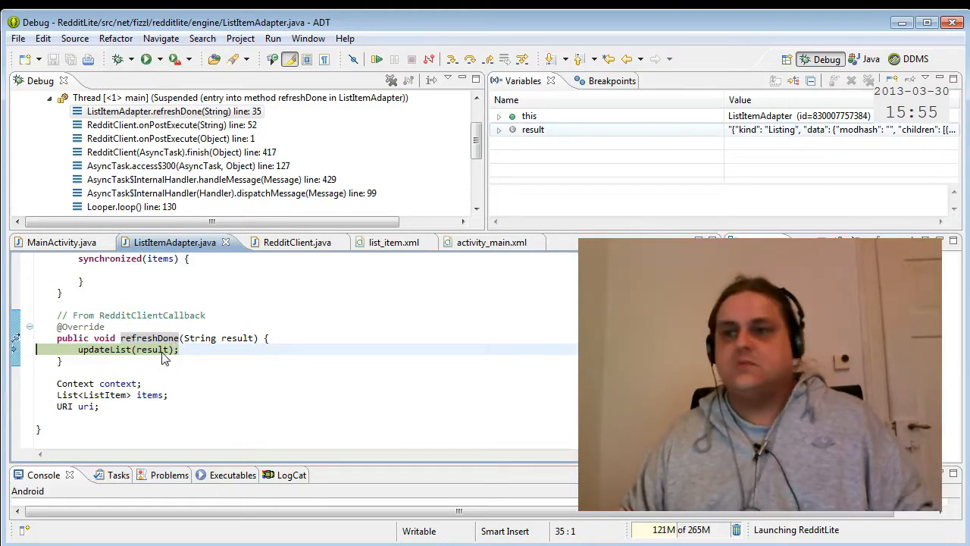
pyautogui.moveTo(209, 364)
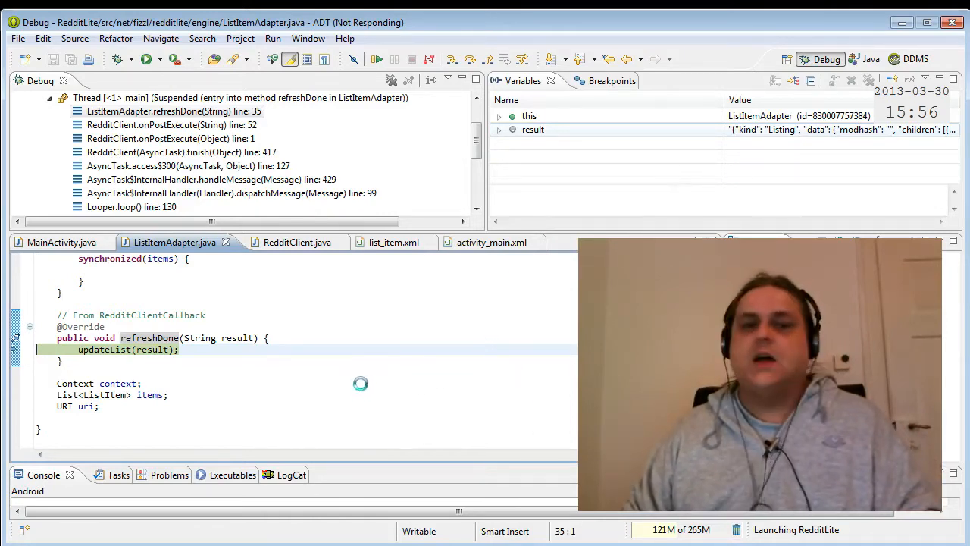
pyautogui.moveTo(303, 364)
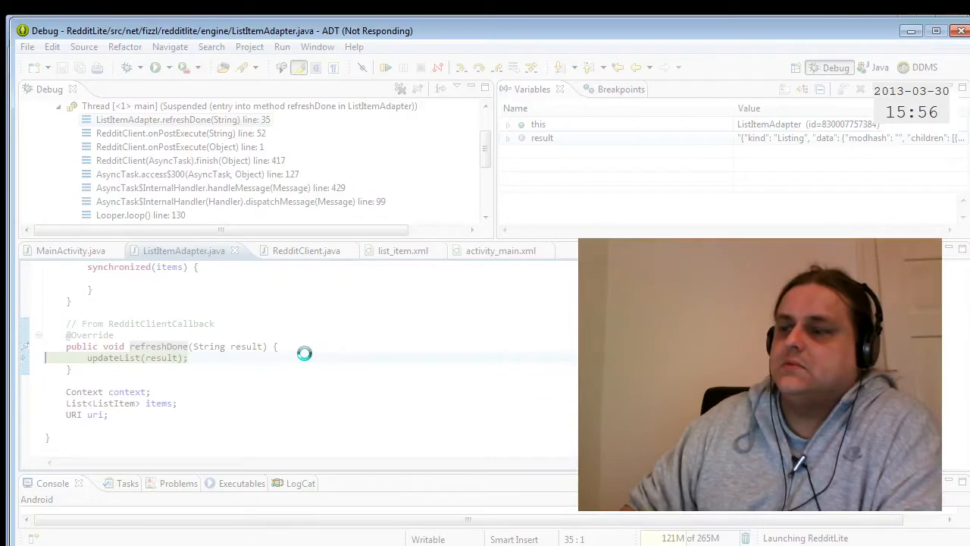
pyautogui.moveTo(267, 351)
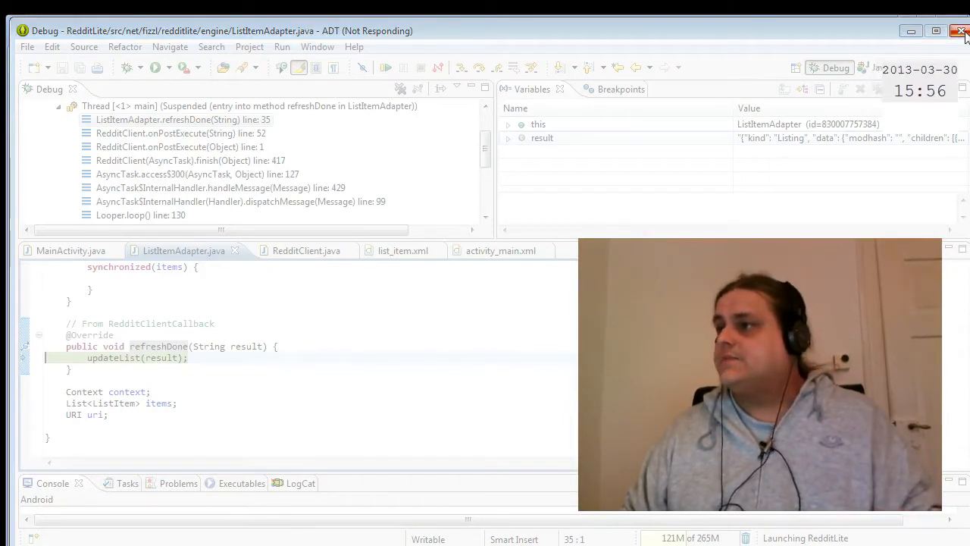
# Close the frozen Eclipse window and force the hung IDE to shut down via 'Close the program'.
pyautogui.click(962, 31)
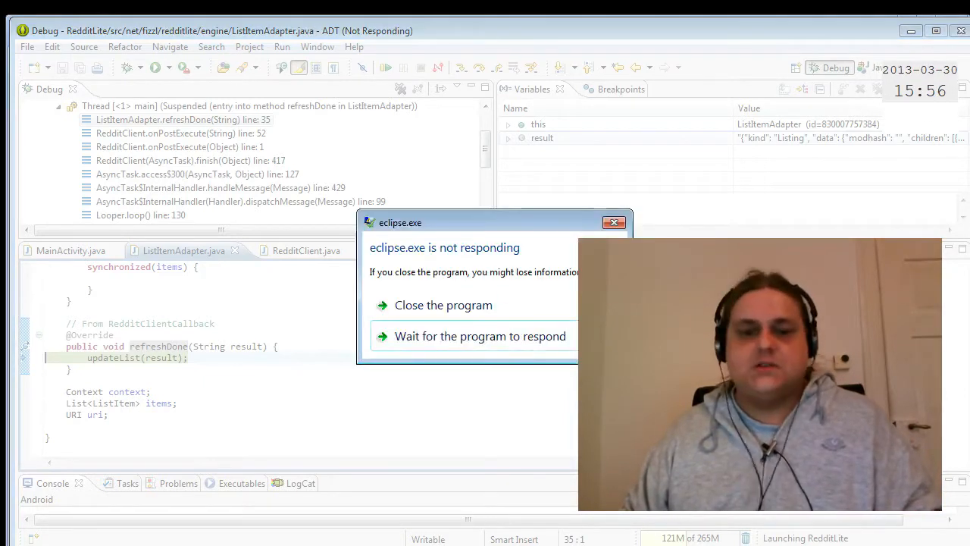
pyautogui.click(480, 337)
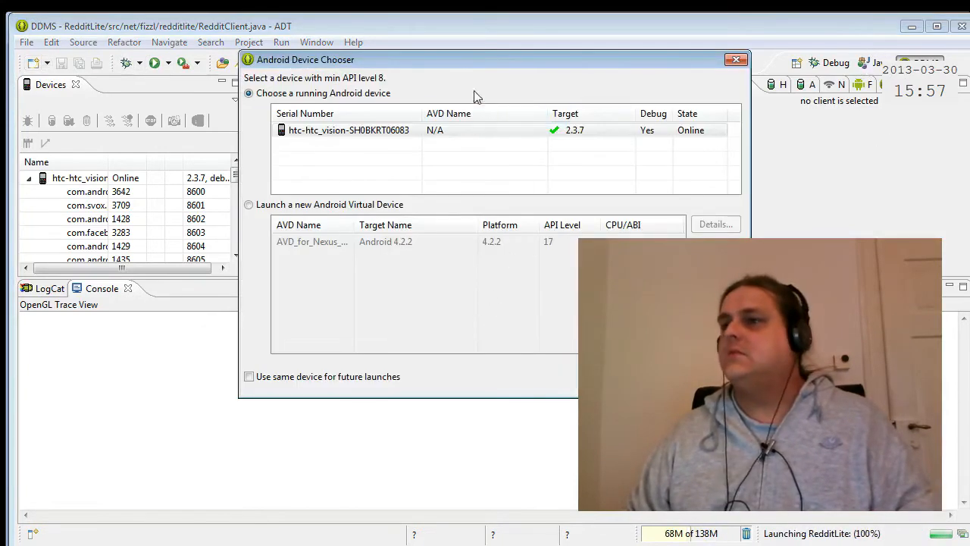
# Launch RedditLite on the connected HTC phone and confirm the switch to the Debug perspective.
pyautogui.click(248, 376)
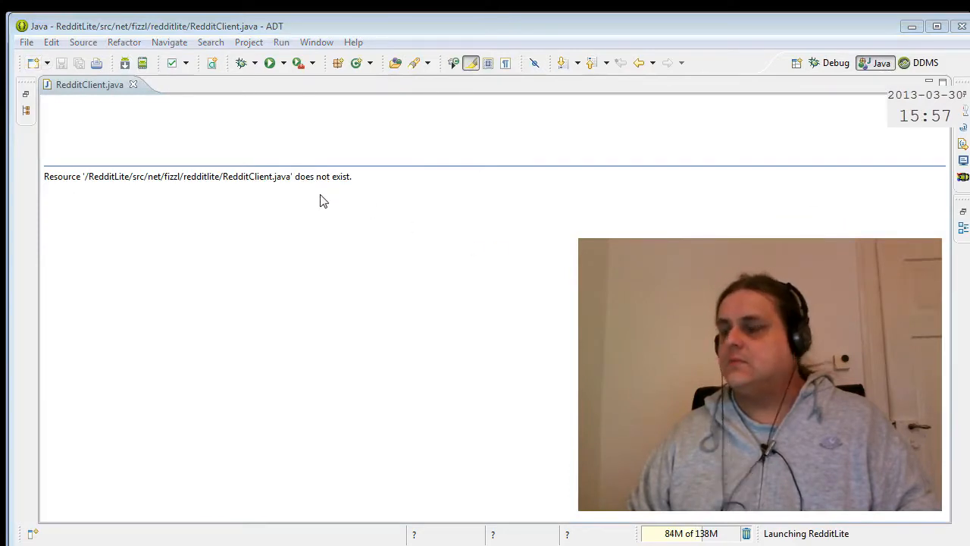
pyautogui.moveTo(283, 194)
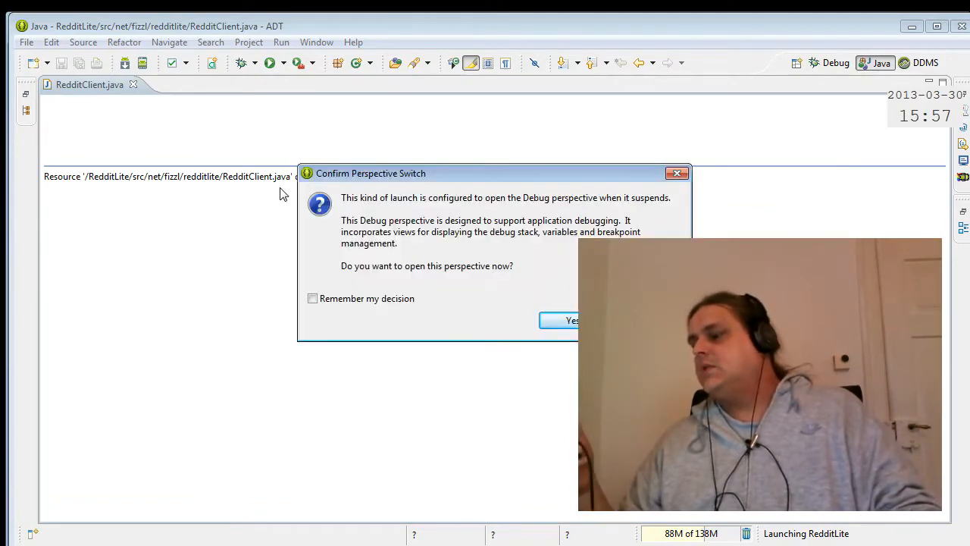
pyautogui.click(564, 319)
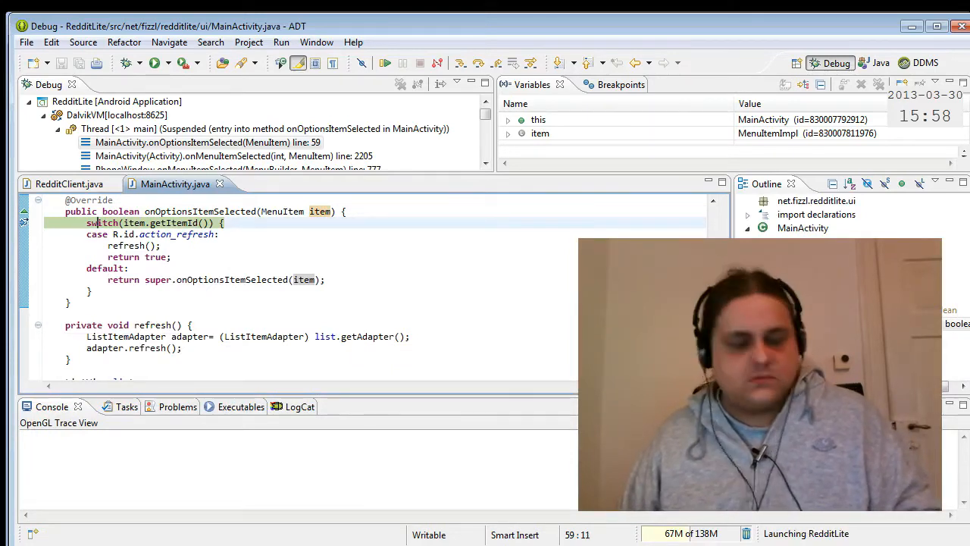
# Jump to the declaration of refresh() in ListItemAdapter.java.
pyautogui.rightClick(33, 221)
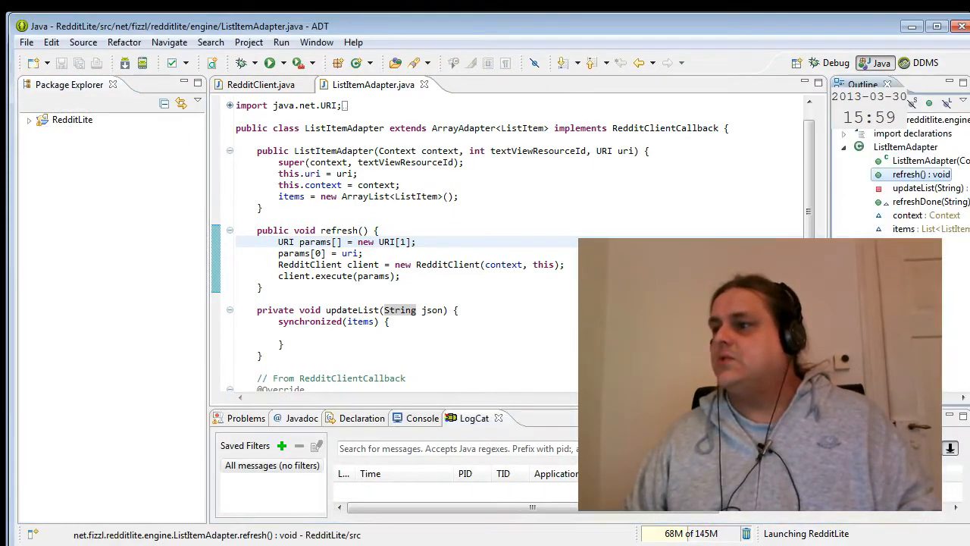
# Close ListItemAdapter.java and RedditClient.java, then expand RedditLite down to res/layout.
pyautogui.click(260, 85)
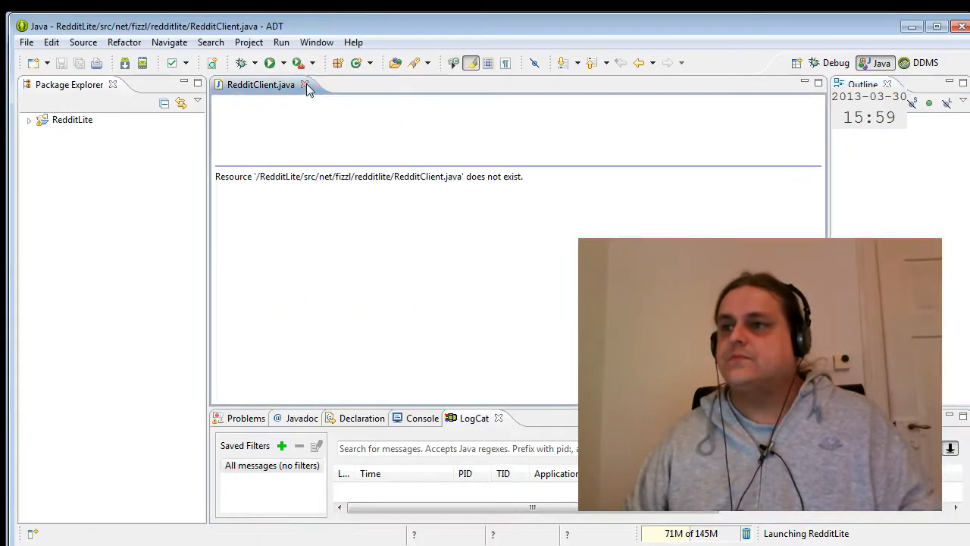
pyautogui.click(306, 85)
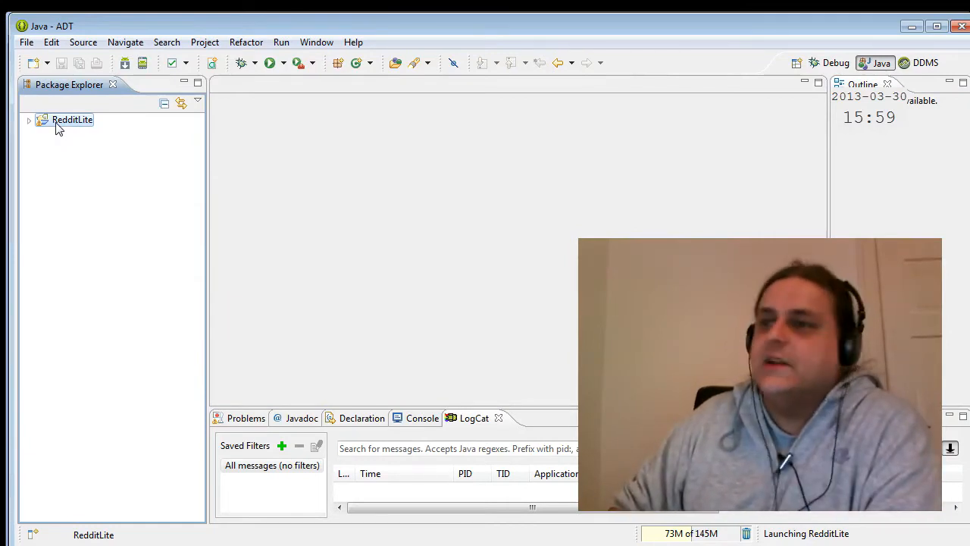
pyautogui.click(27, 122)
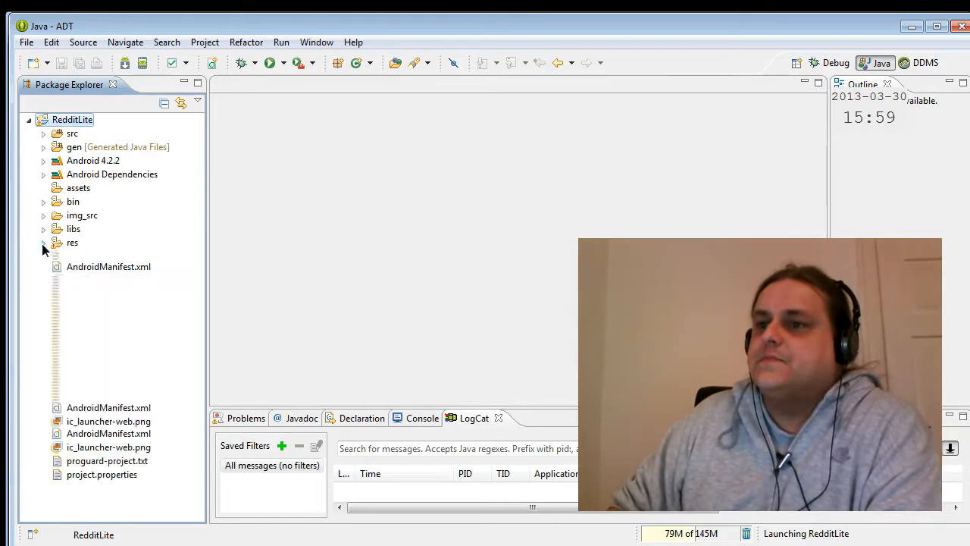
pyautogui.click(44, 242)
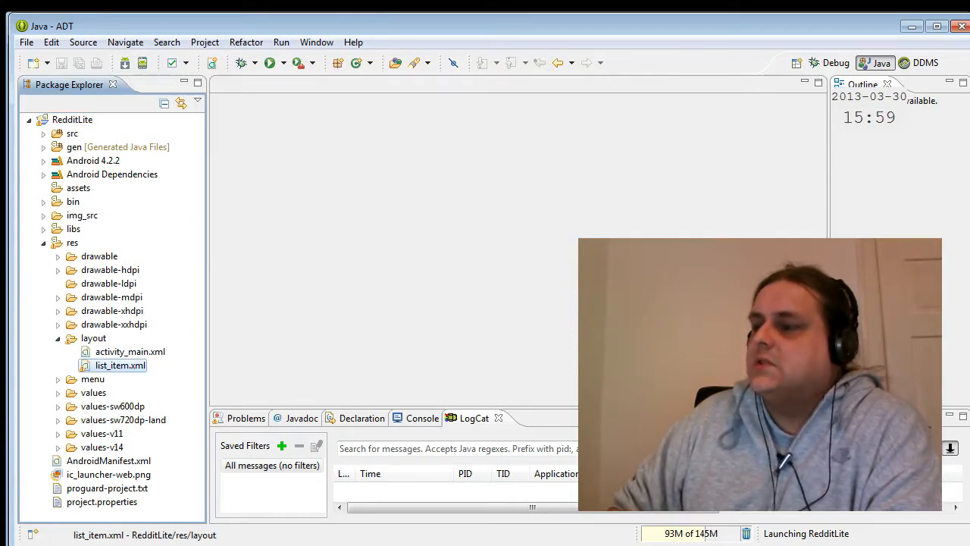
# Edit list_item.xml so the upvote/downvote ImageButtons are smaller, then select the Placeholder title.
pyautogui.doubleClick(123, 364)
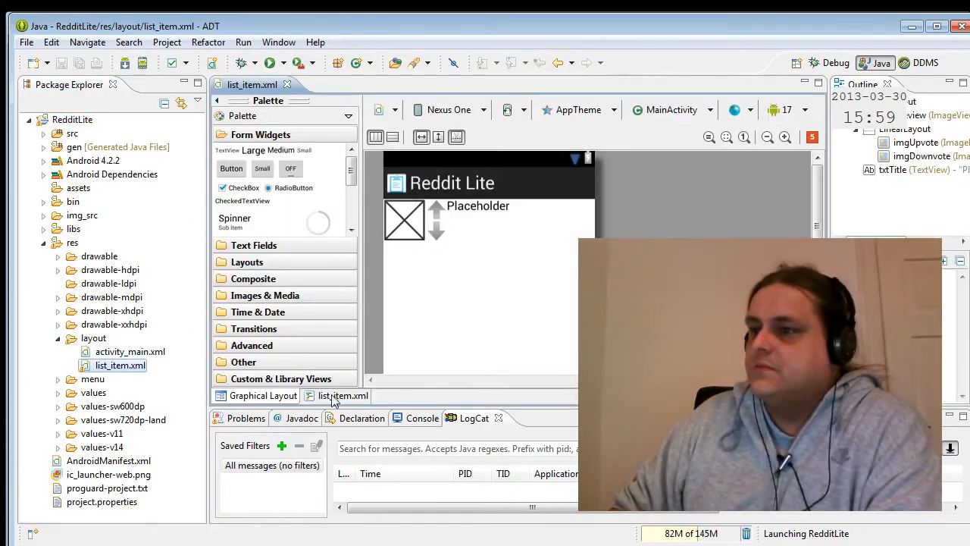
pyautogui.click(341, 394)
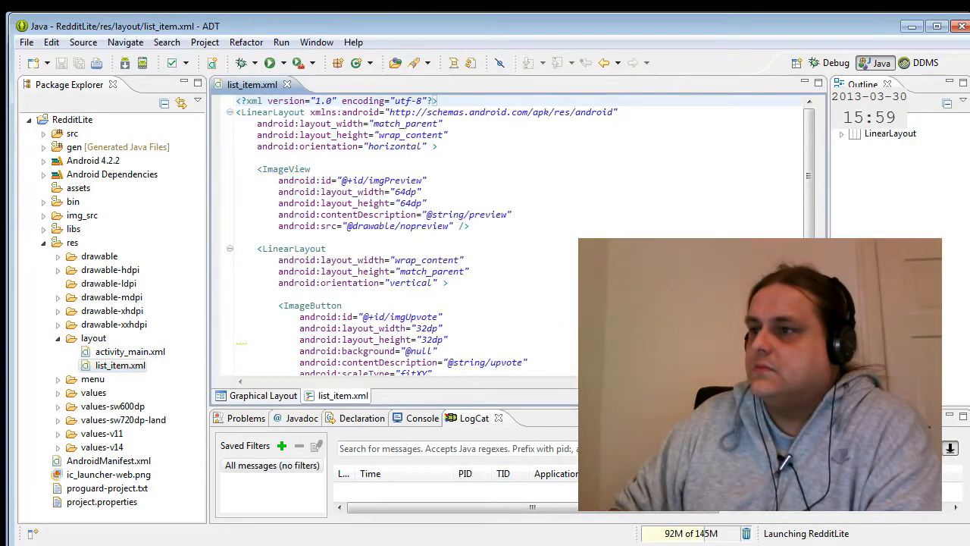
pyautogui.click(309, 168)
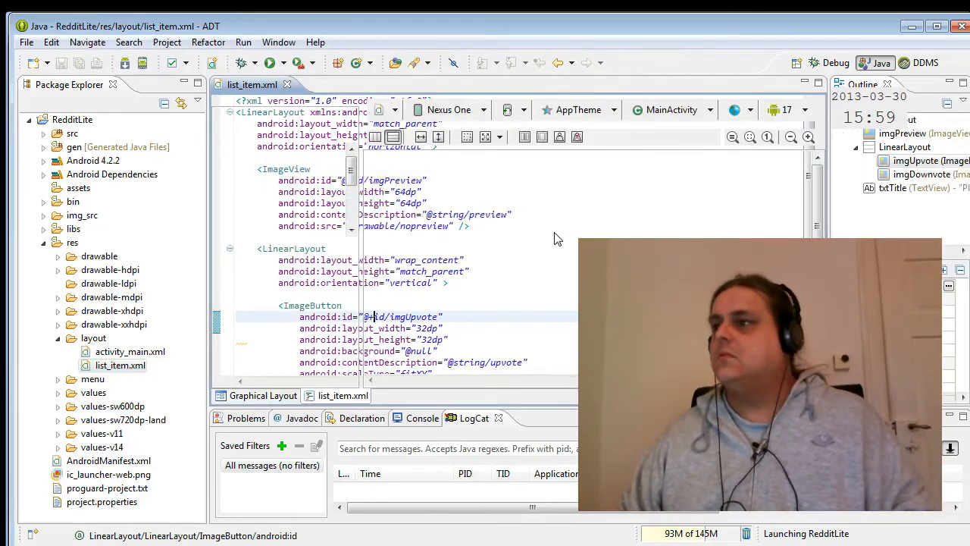
pyautogui.click(261, 395)
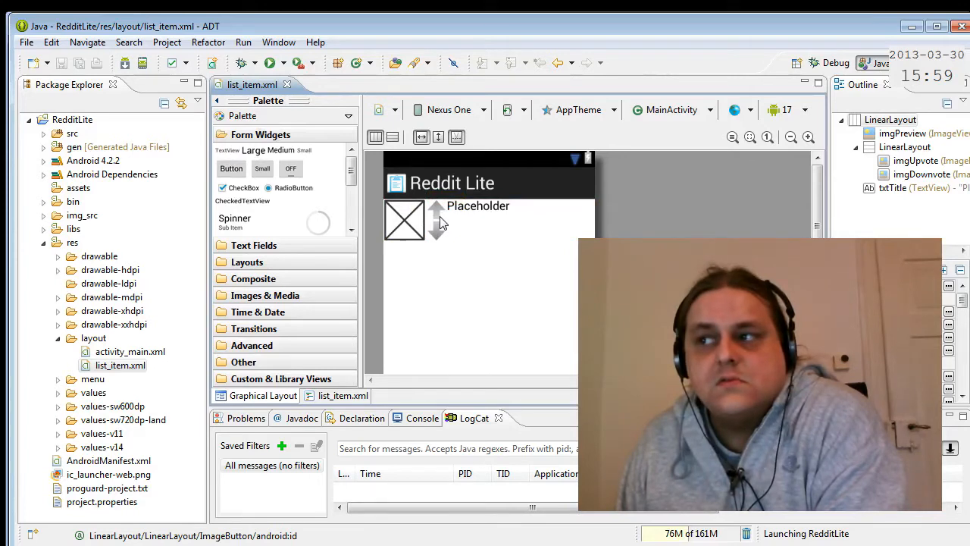
pyautogui.moveTo(397, 215)
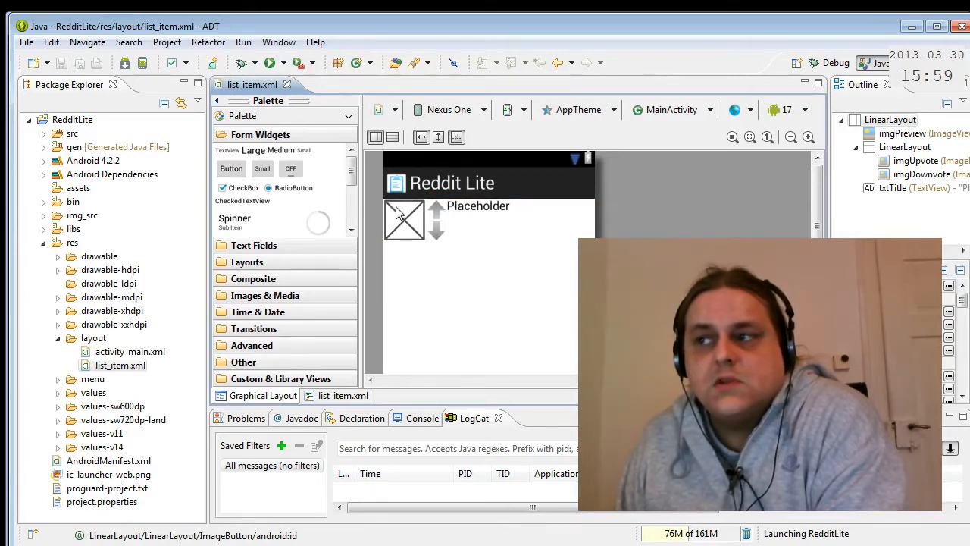
pyautogui.moveTo(594, 140)
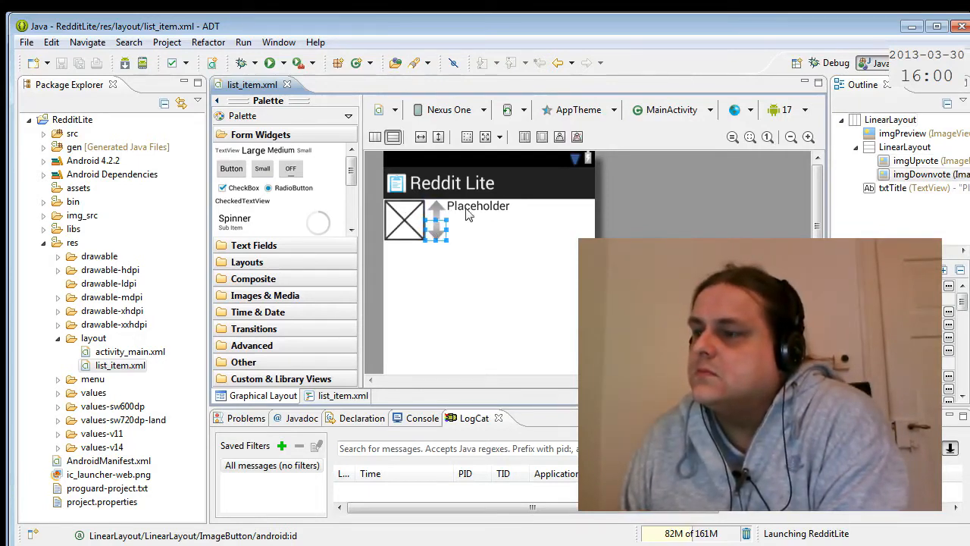
pyautogui.moveTo(593, 205)
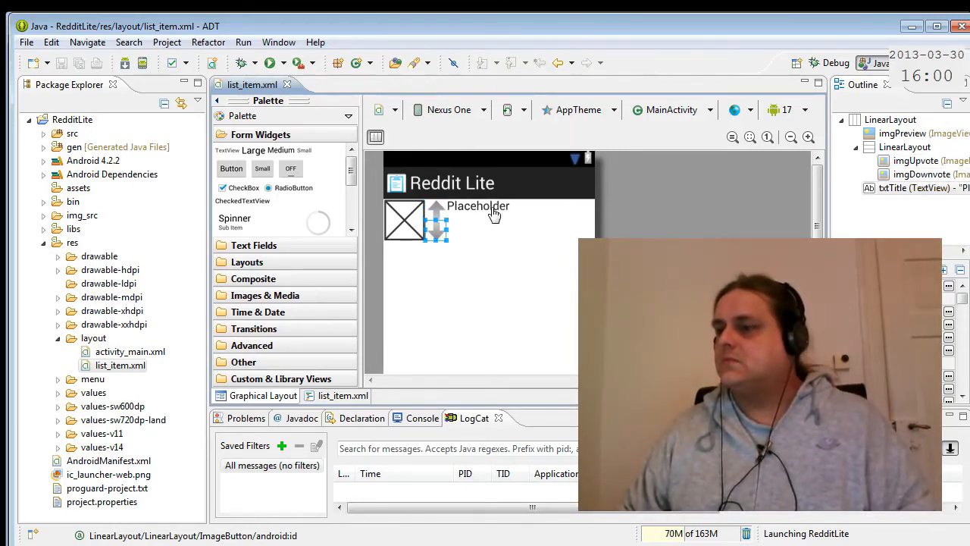
pyautogui.click(478, 206)
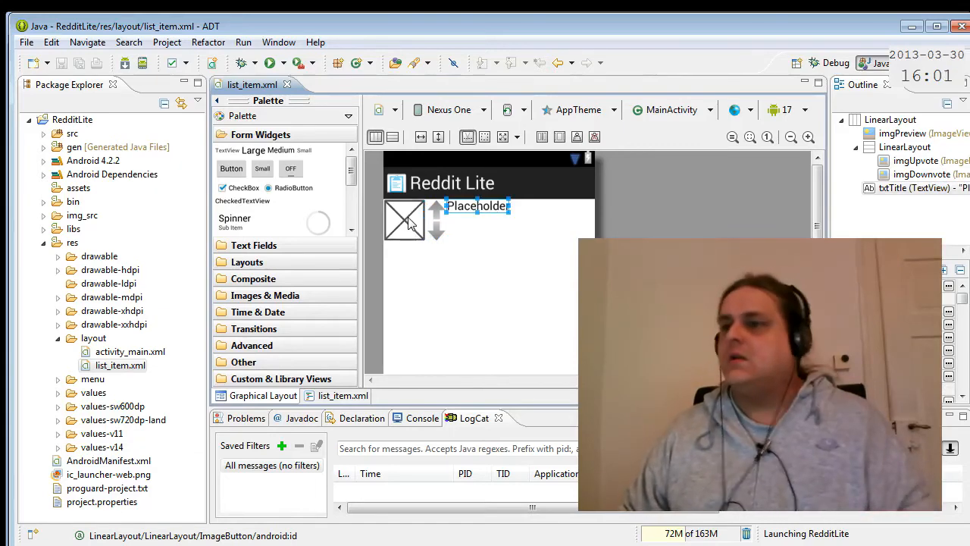
pyautogui.moveTo(591, 185)
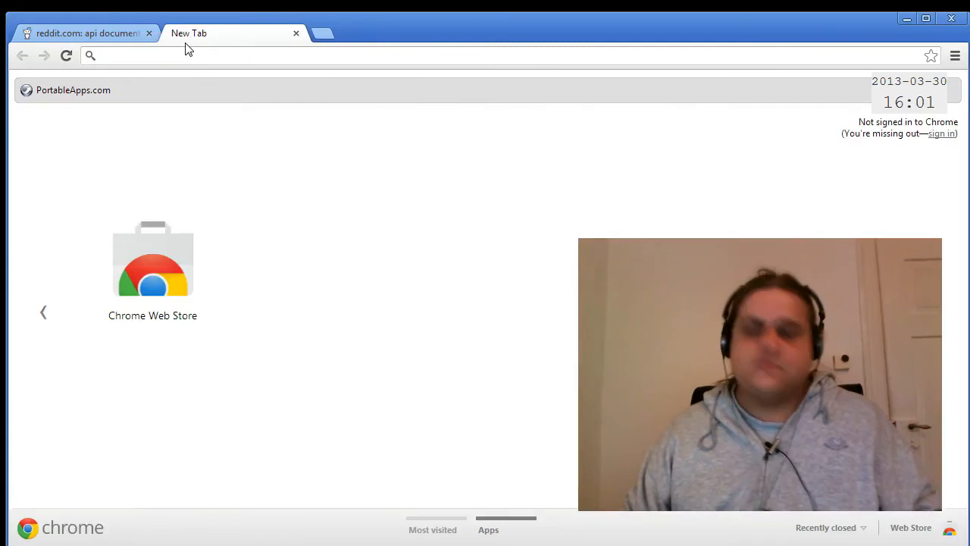
# Enter 'json' in the new tab's omnibox to start a search.
pyautogui.write('json')
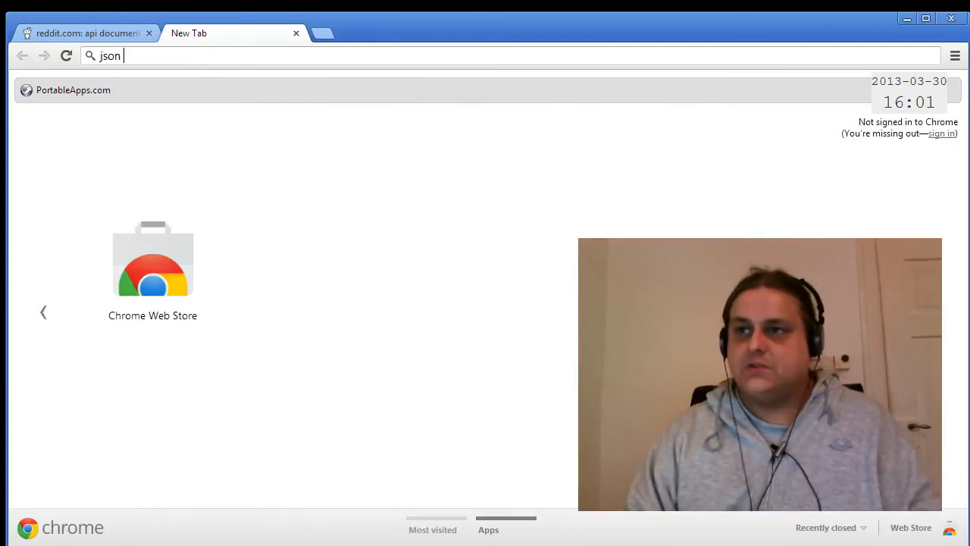